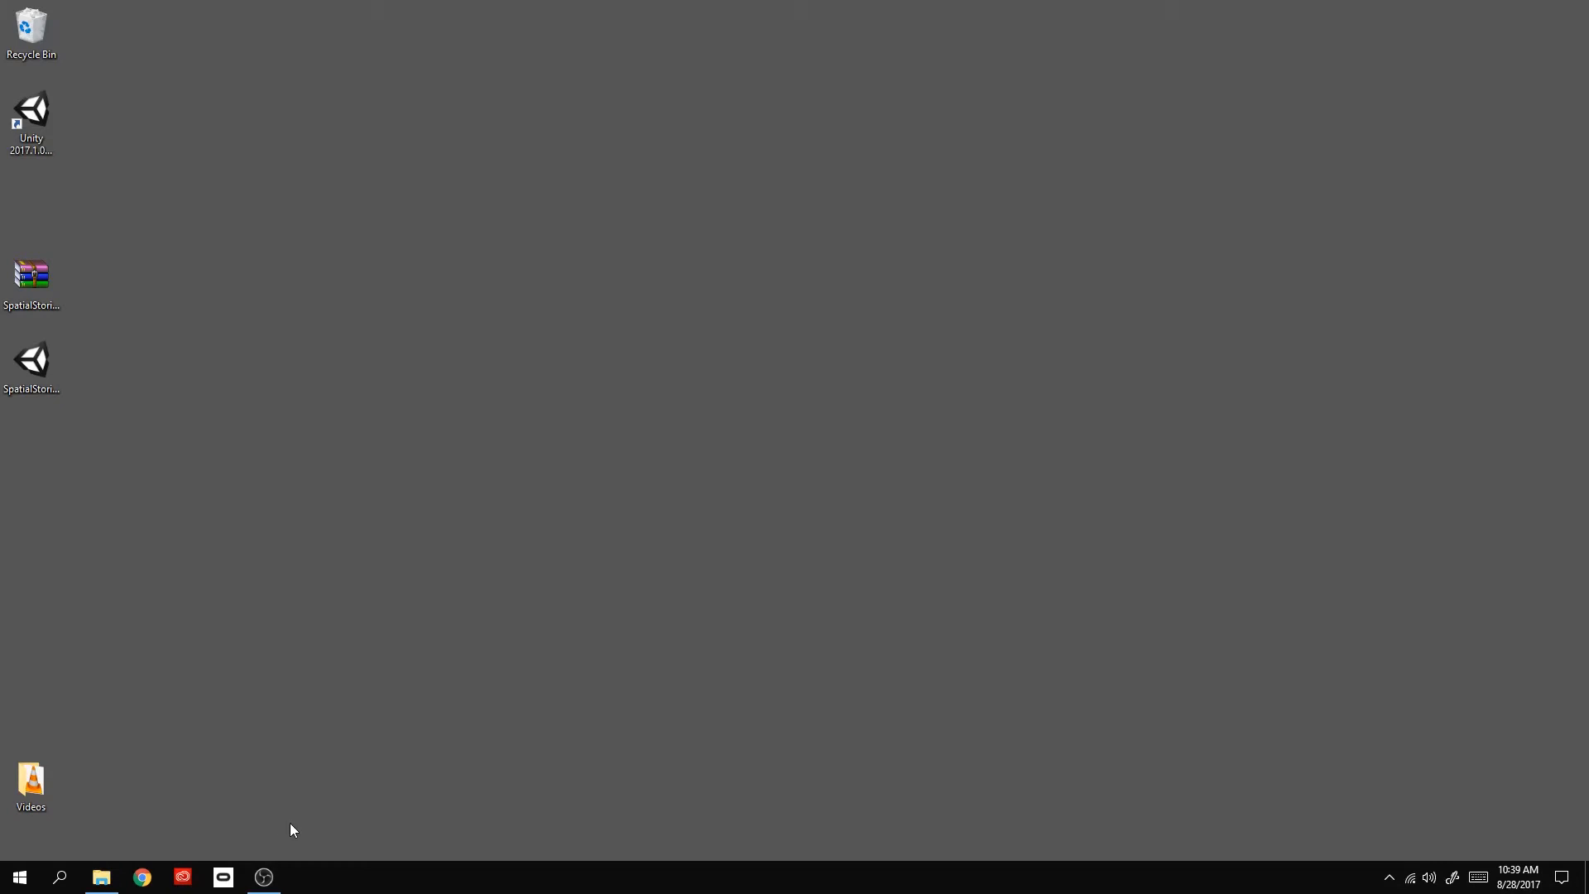
mouse_move(263, 829)
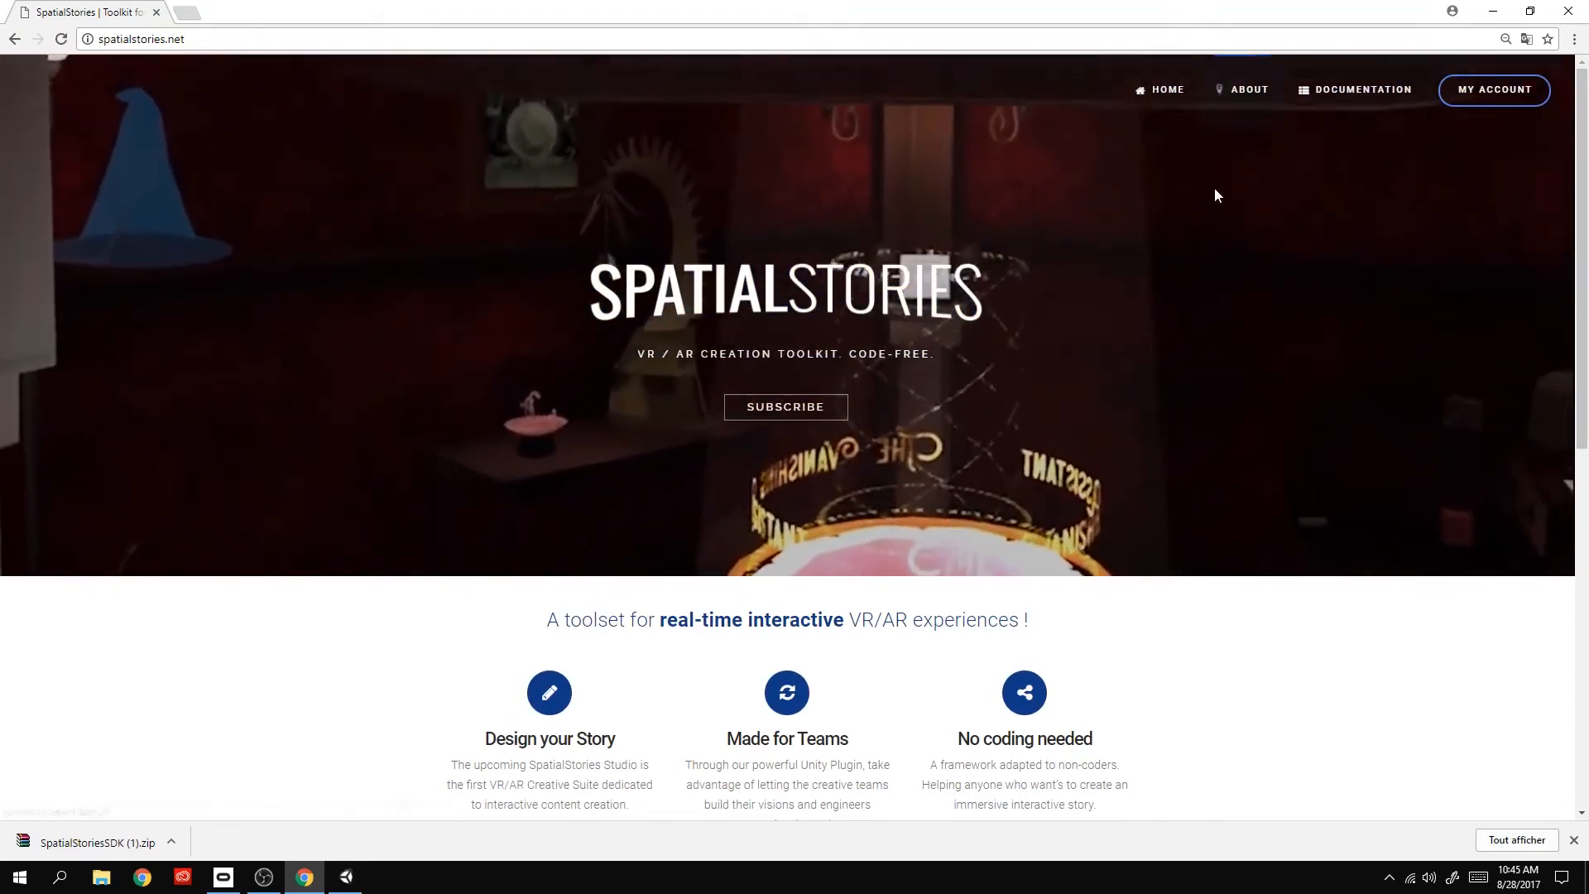
Open the SpatialStories beta registration page and log in to the account.
scroll(down, 3)
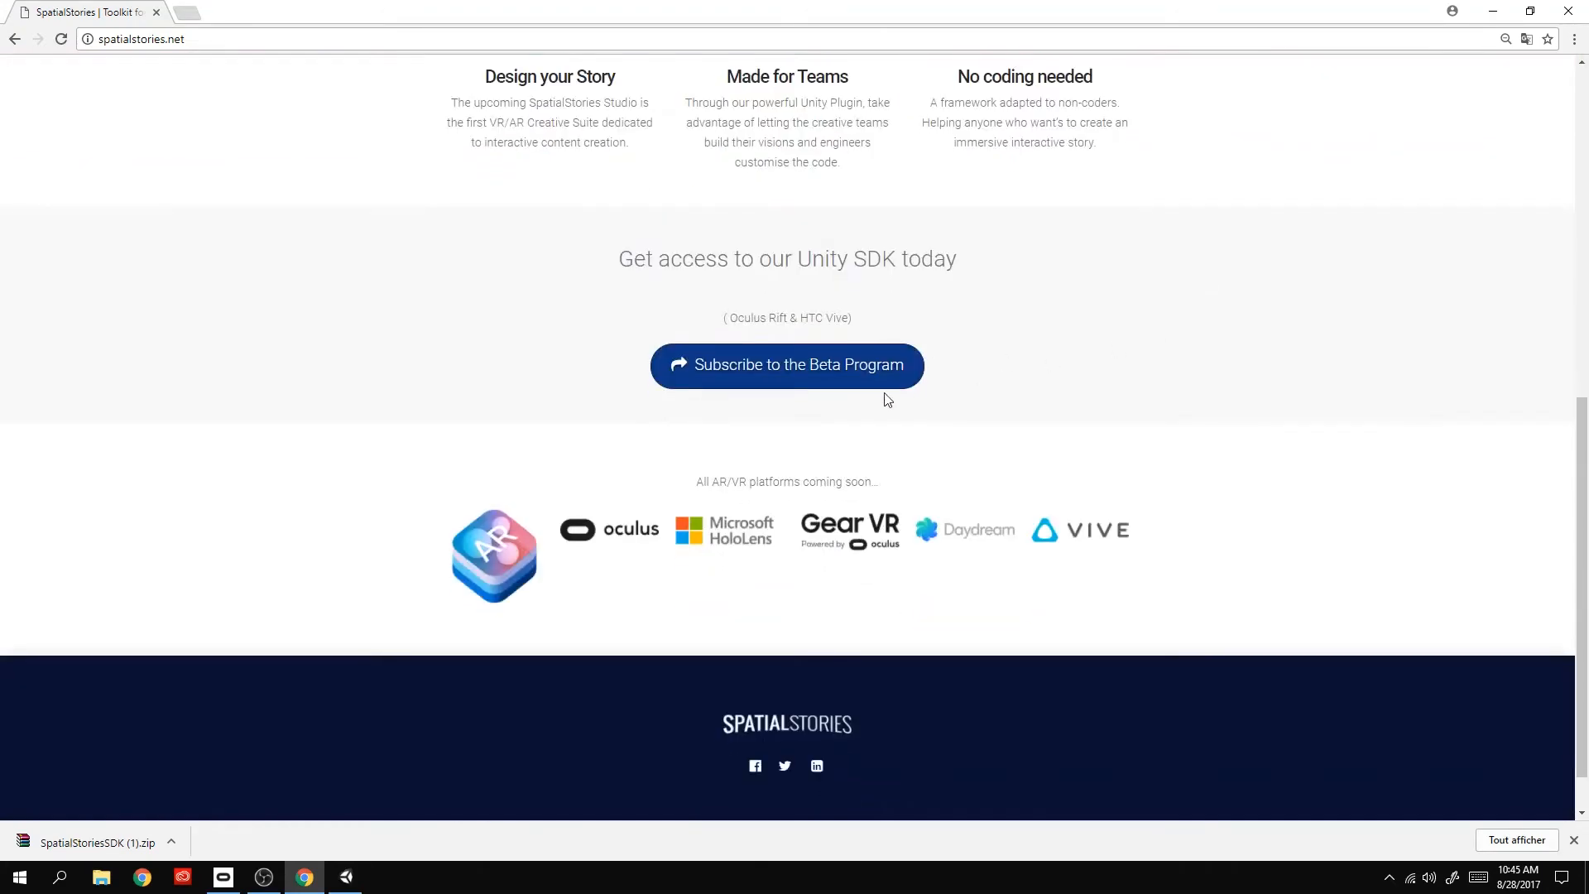
click(786, 365)
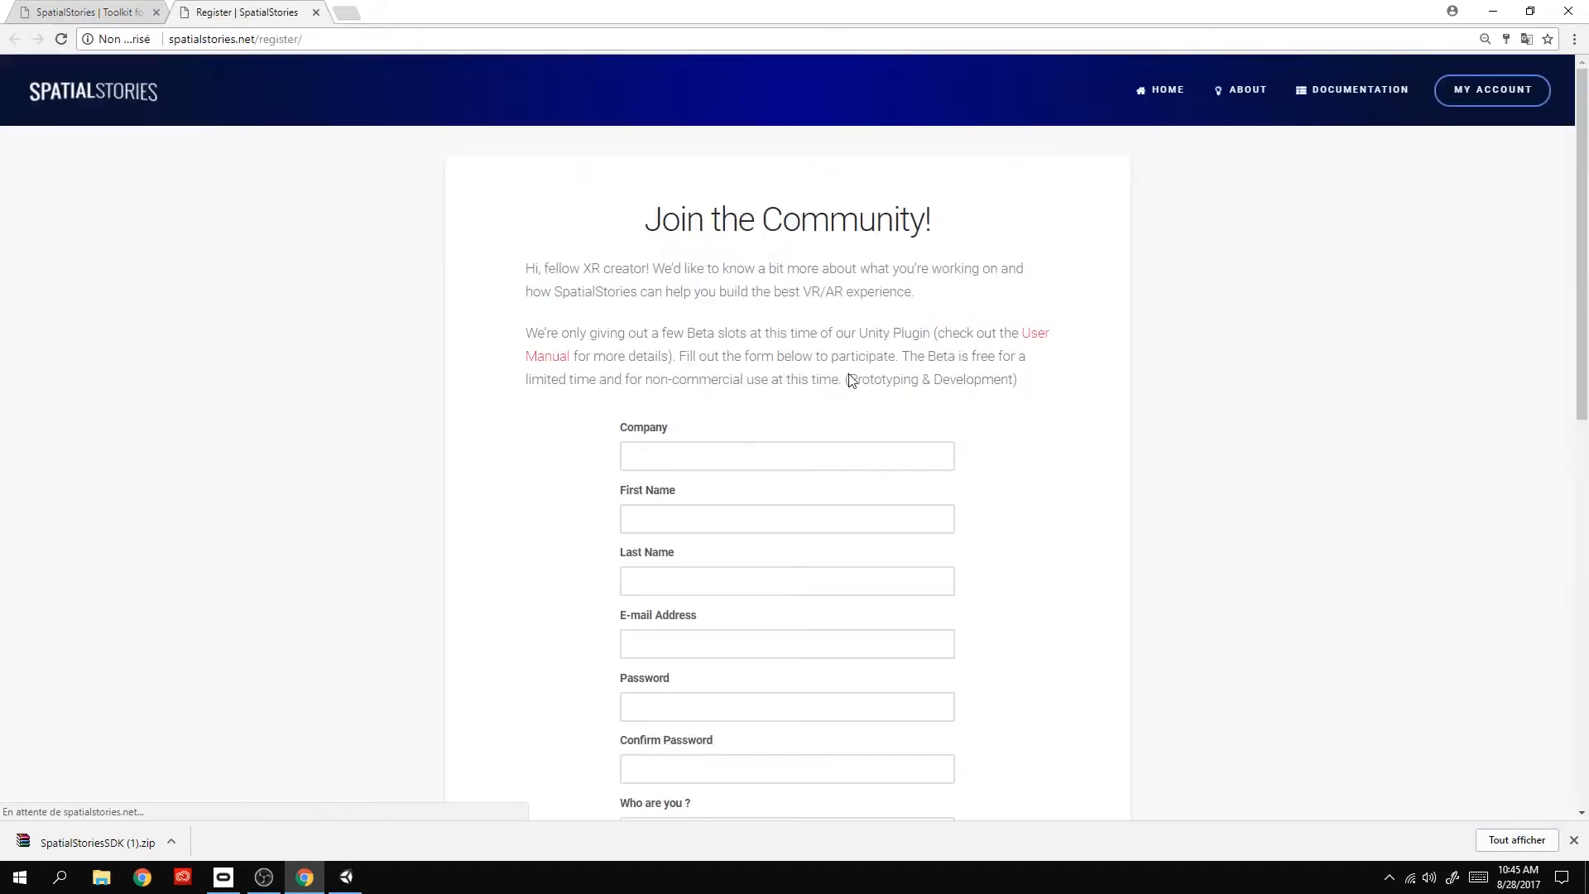
scroll(down, 3)
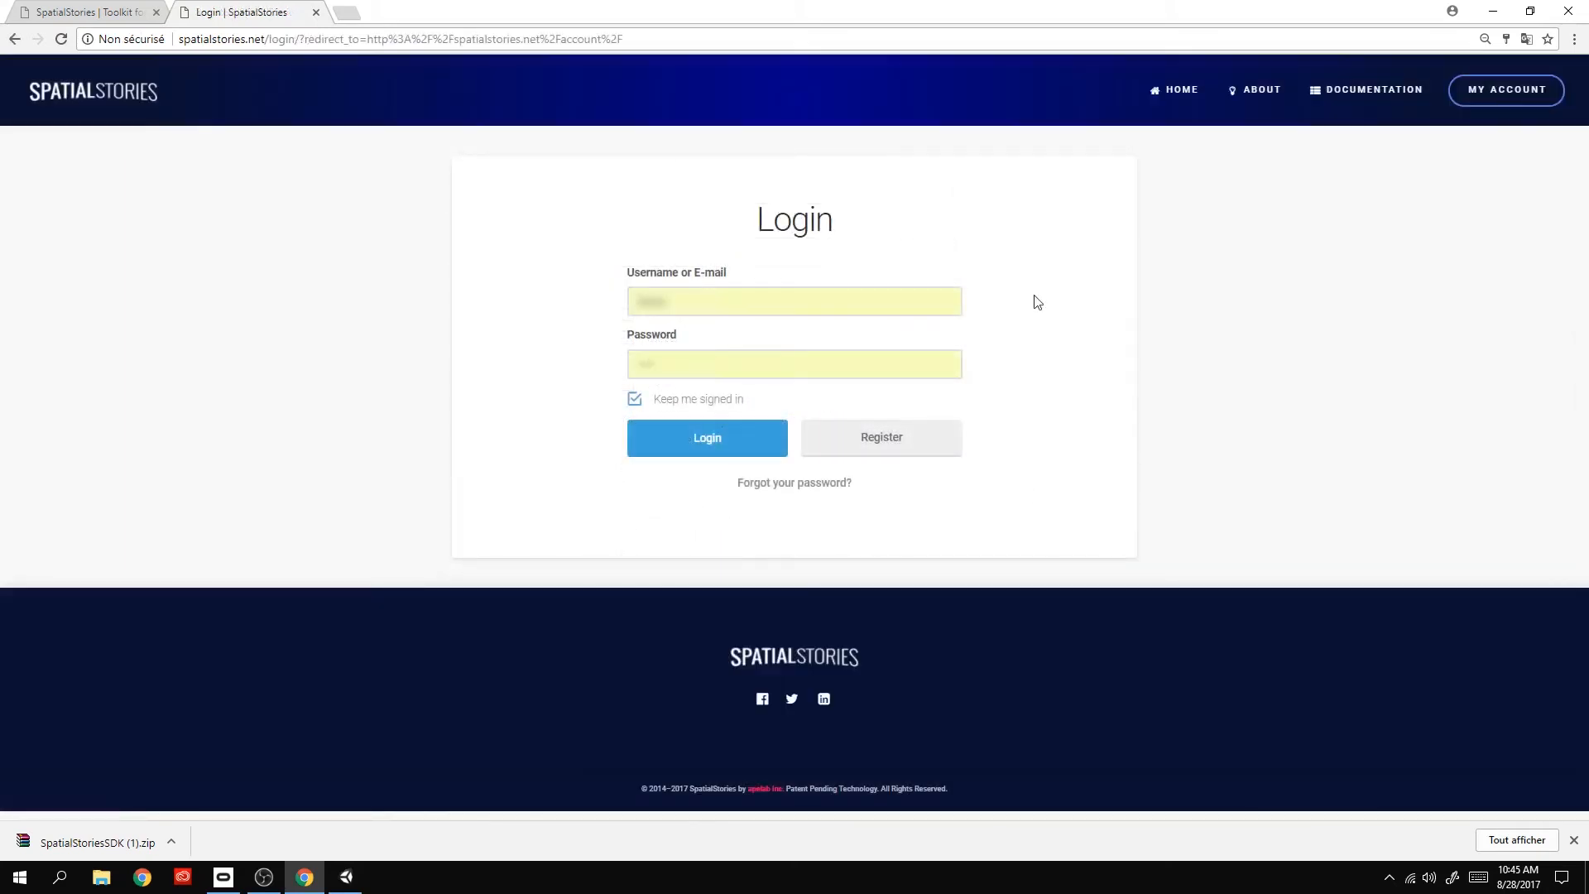
mouse_move(1461, 144)
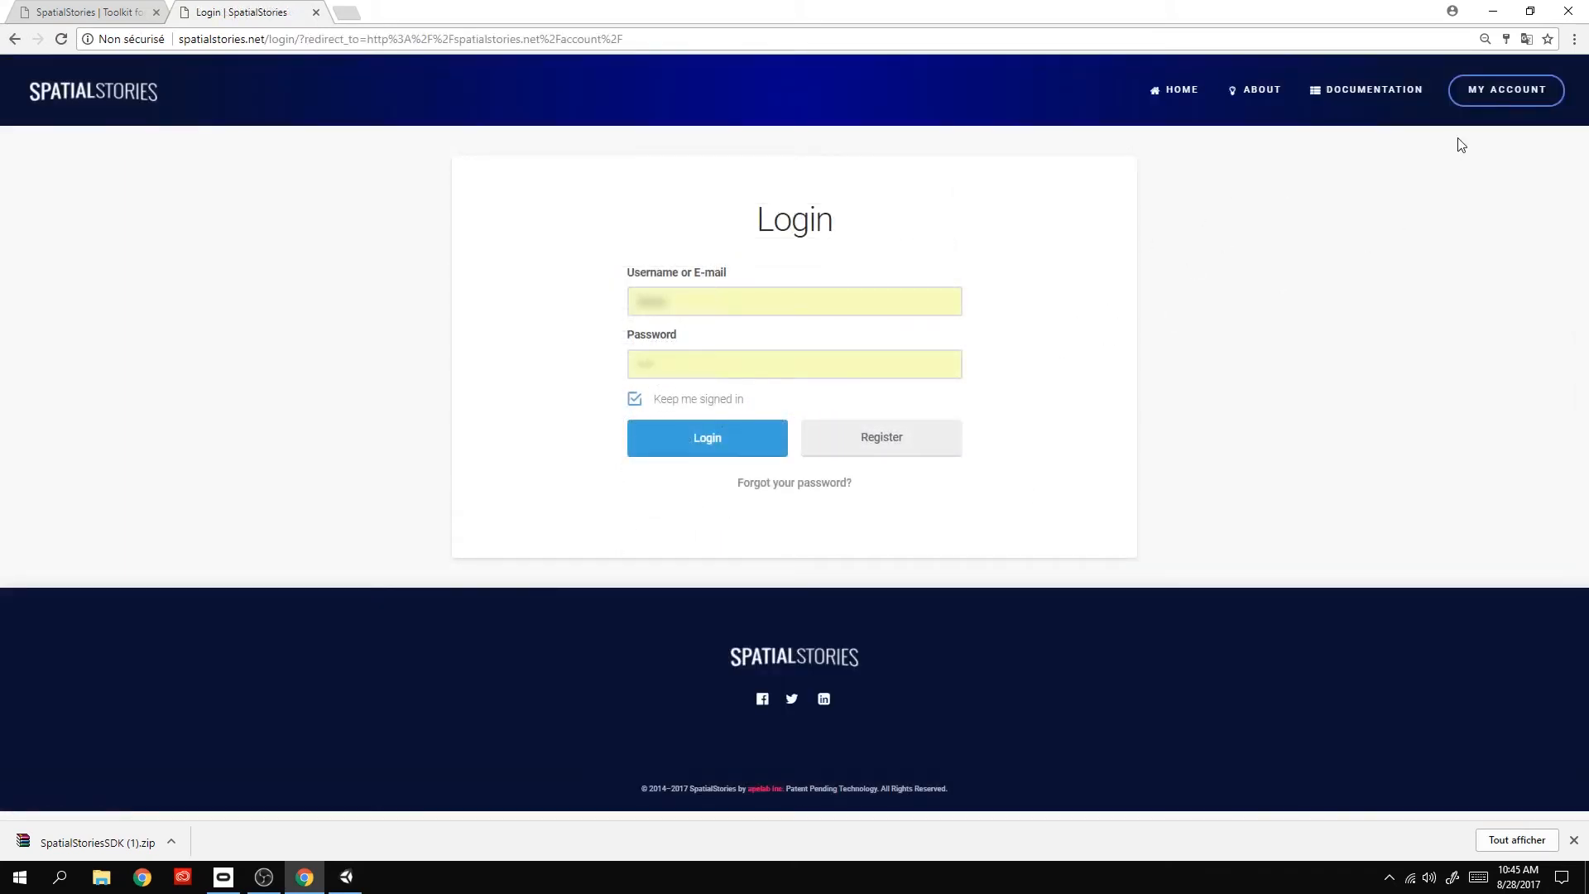
click(705, 437)
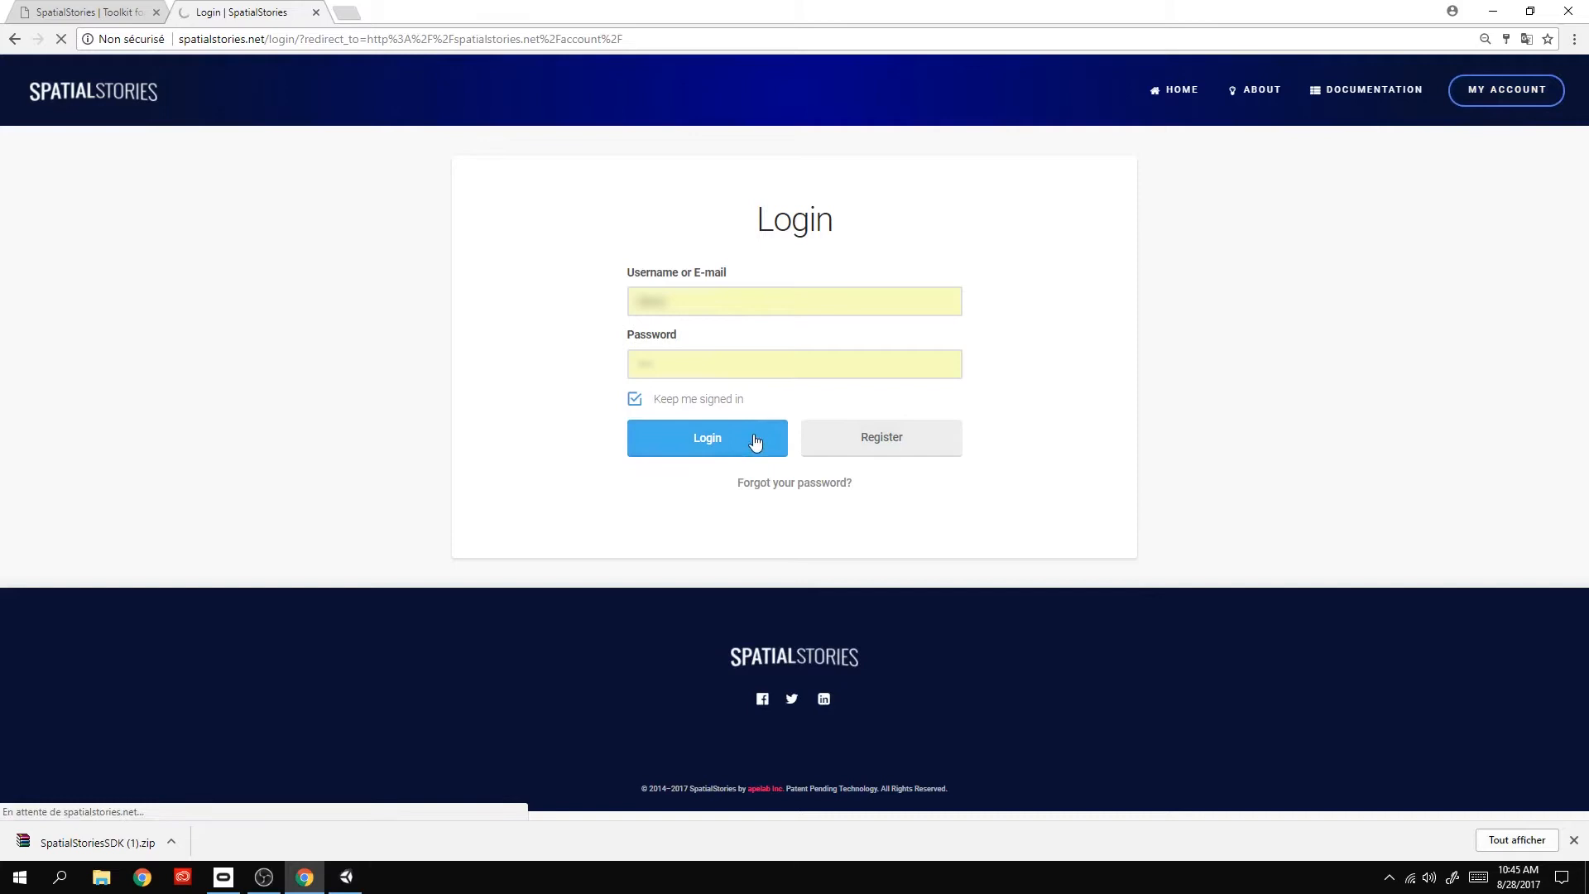
click(706, 438)
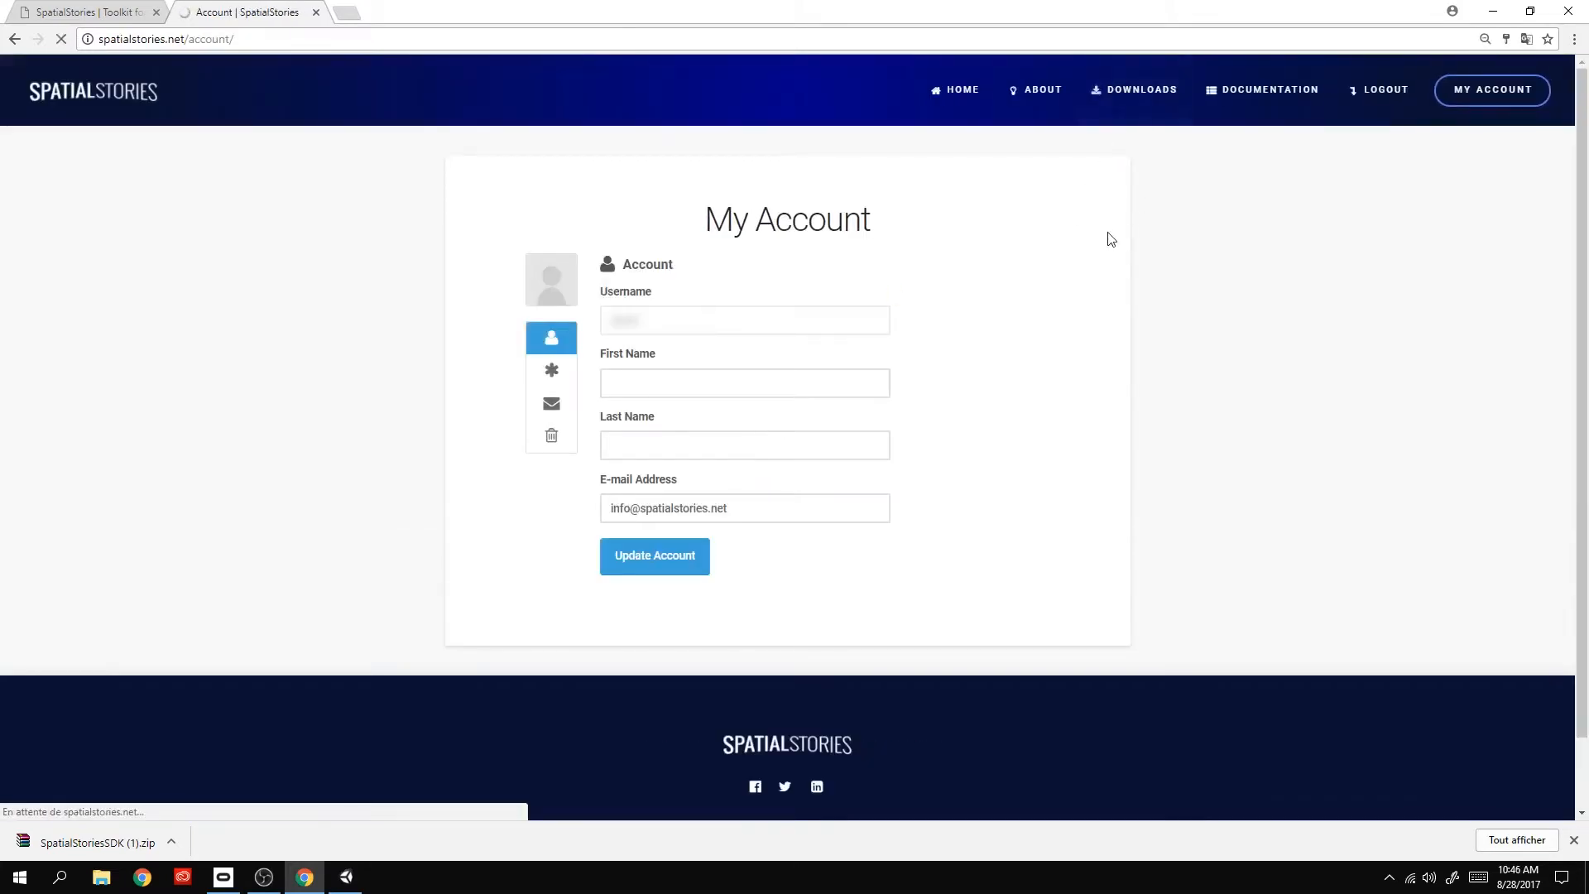
On the Downloads page, accept the license and download the SpatialStories SDK zip.
click(1140, 89)
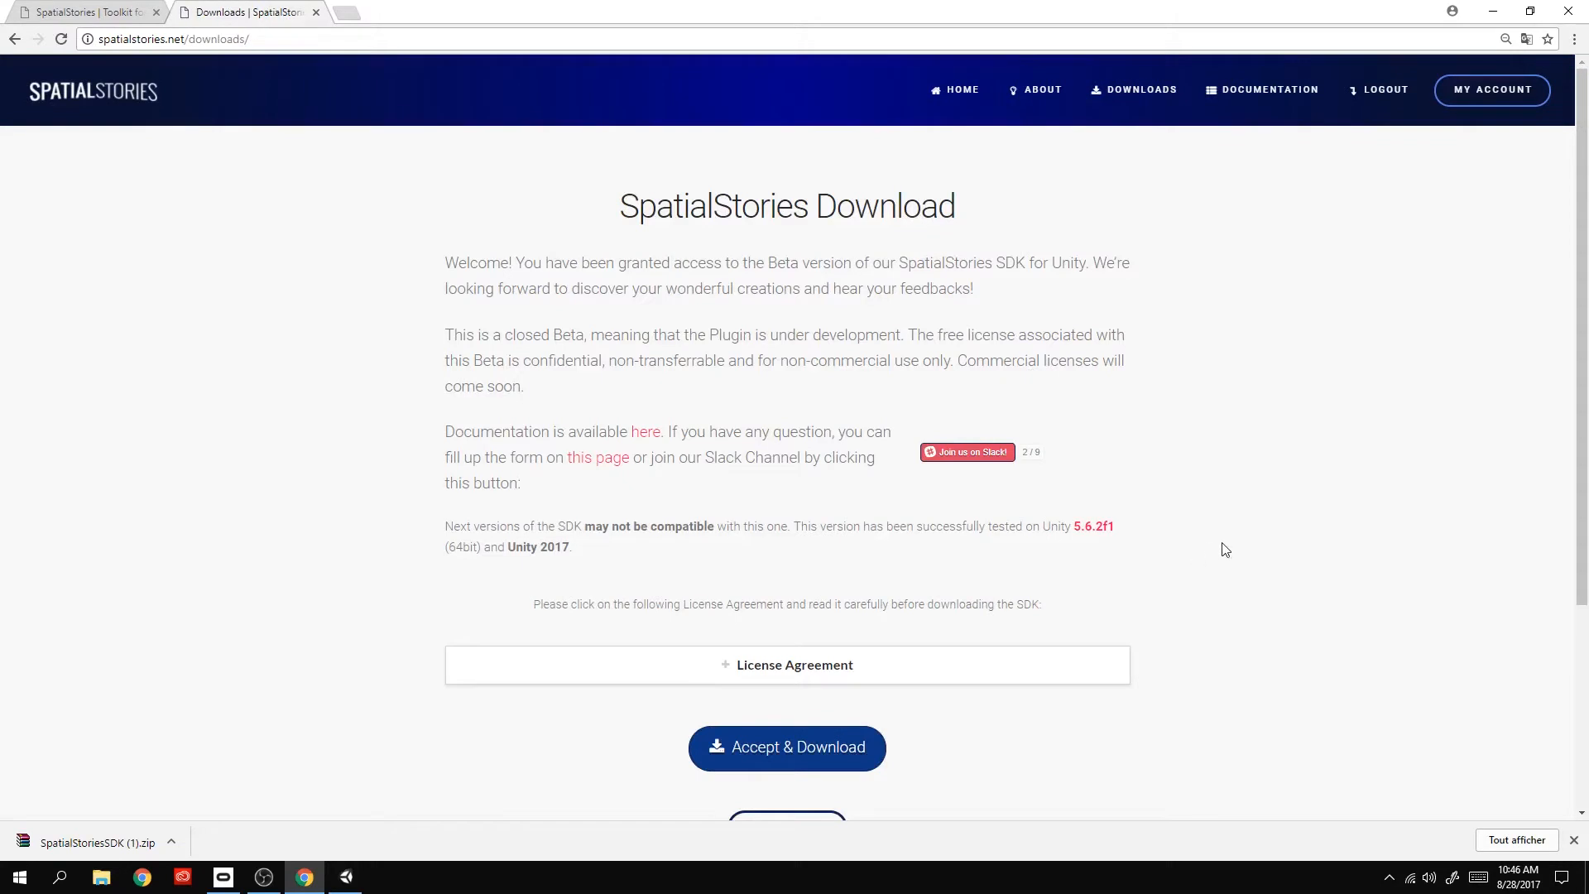
scroll(down, 3)
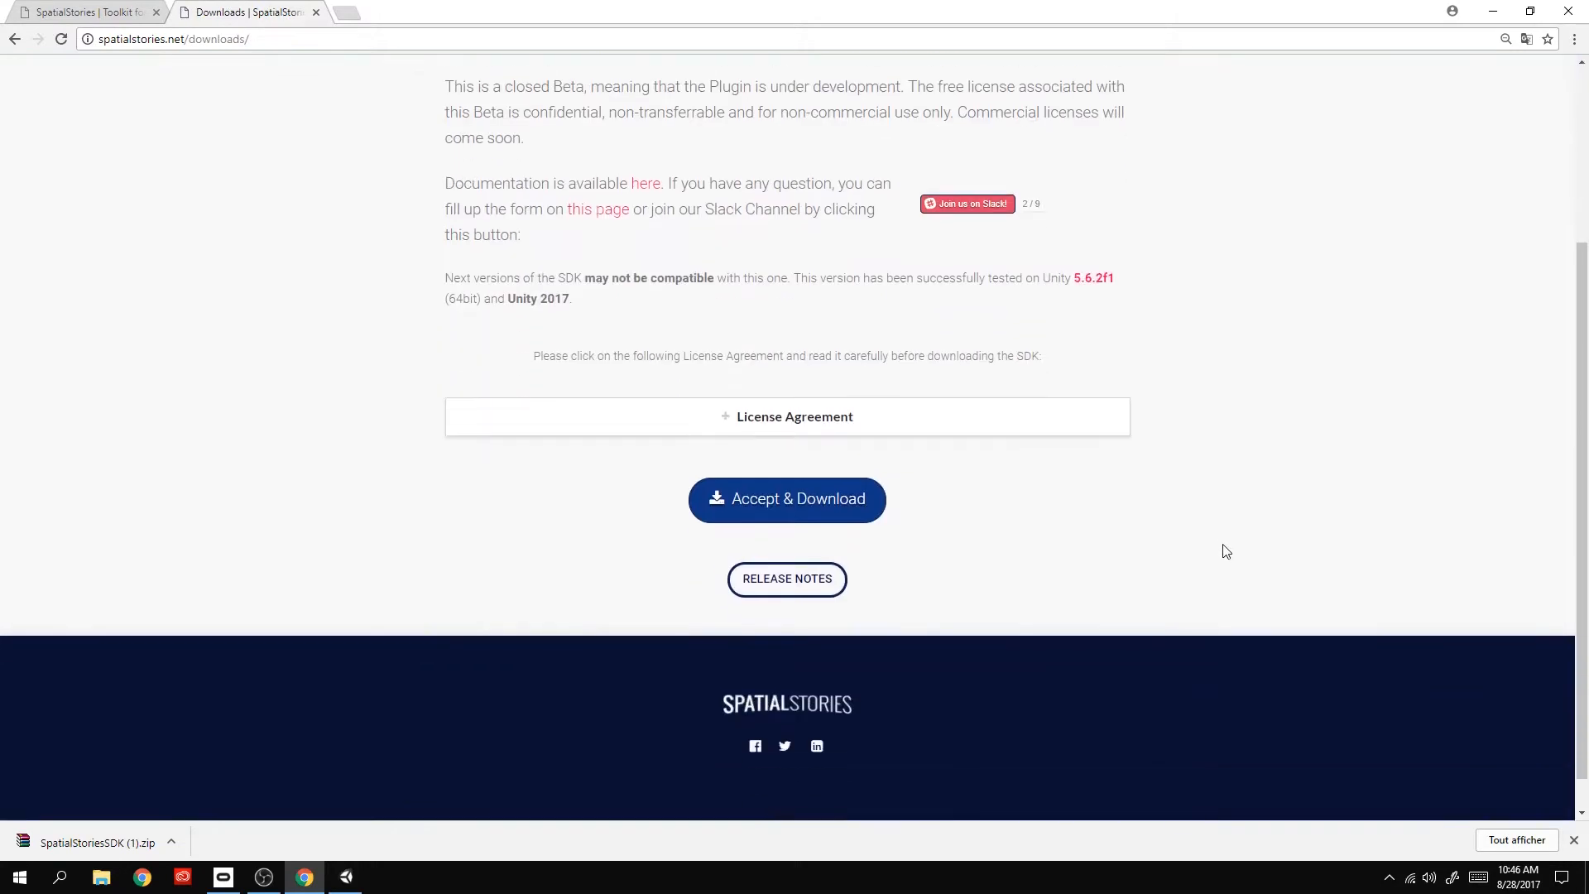
click(786, 498)
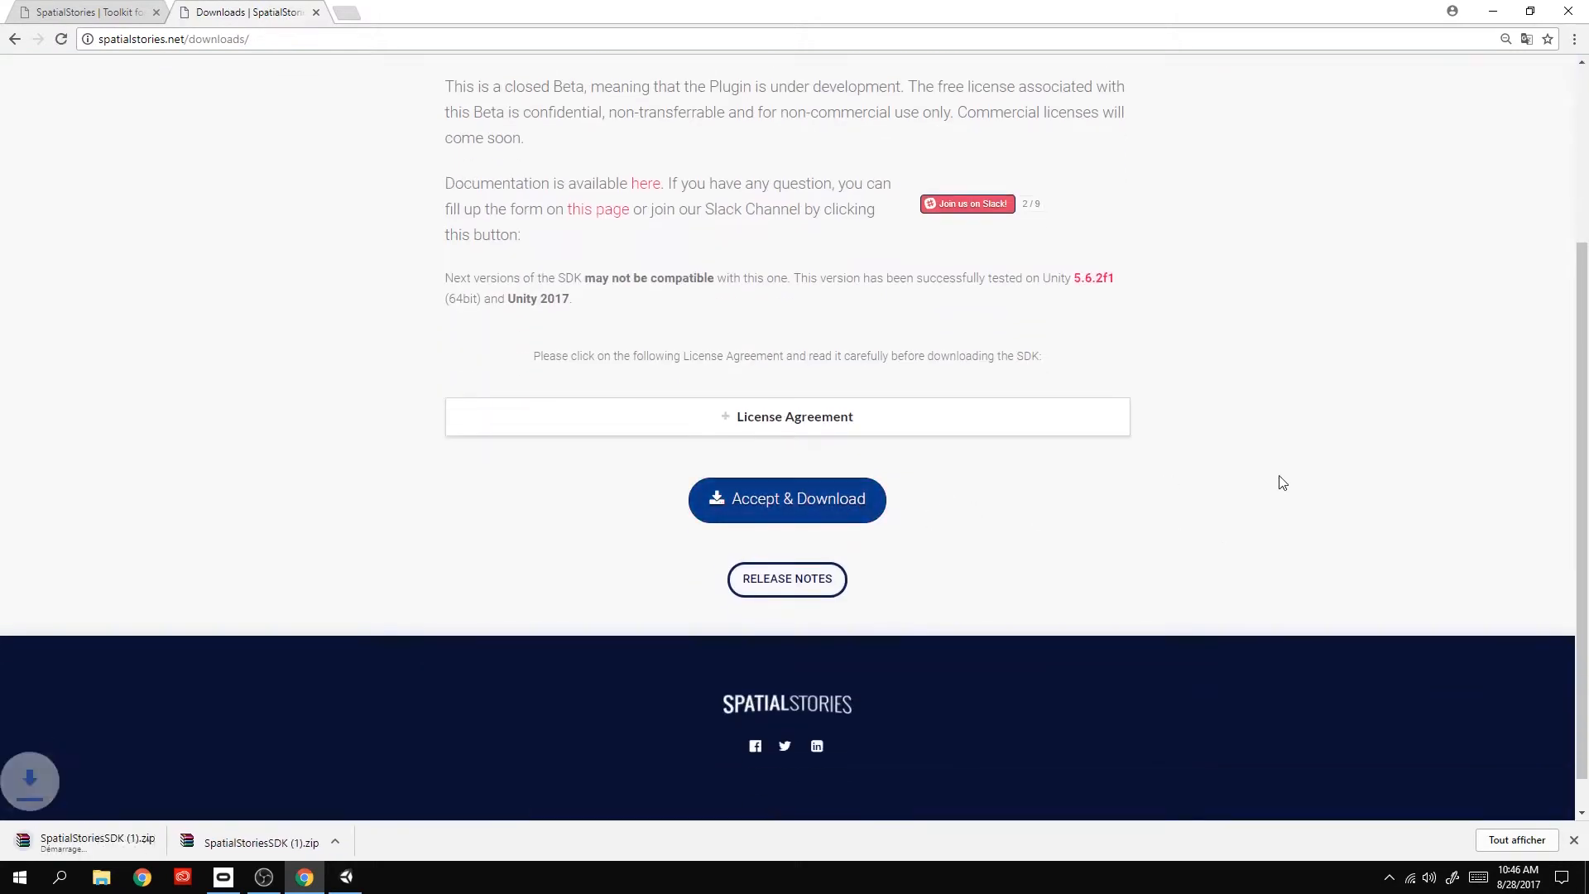
click(786, 497)
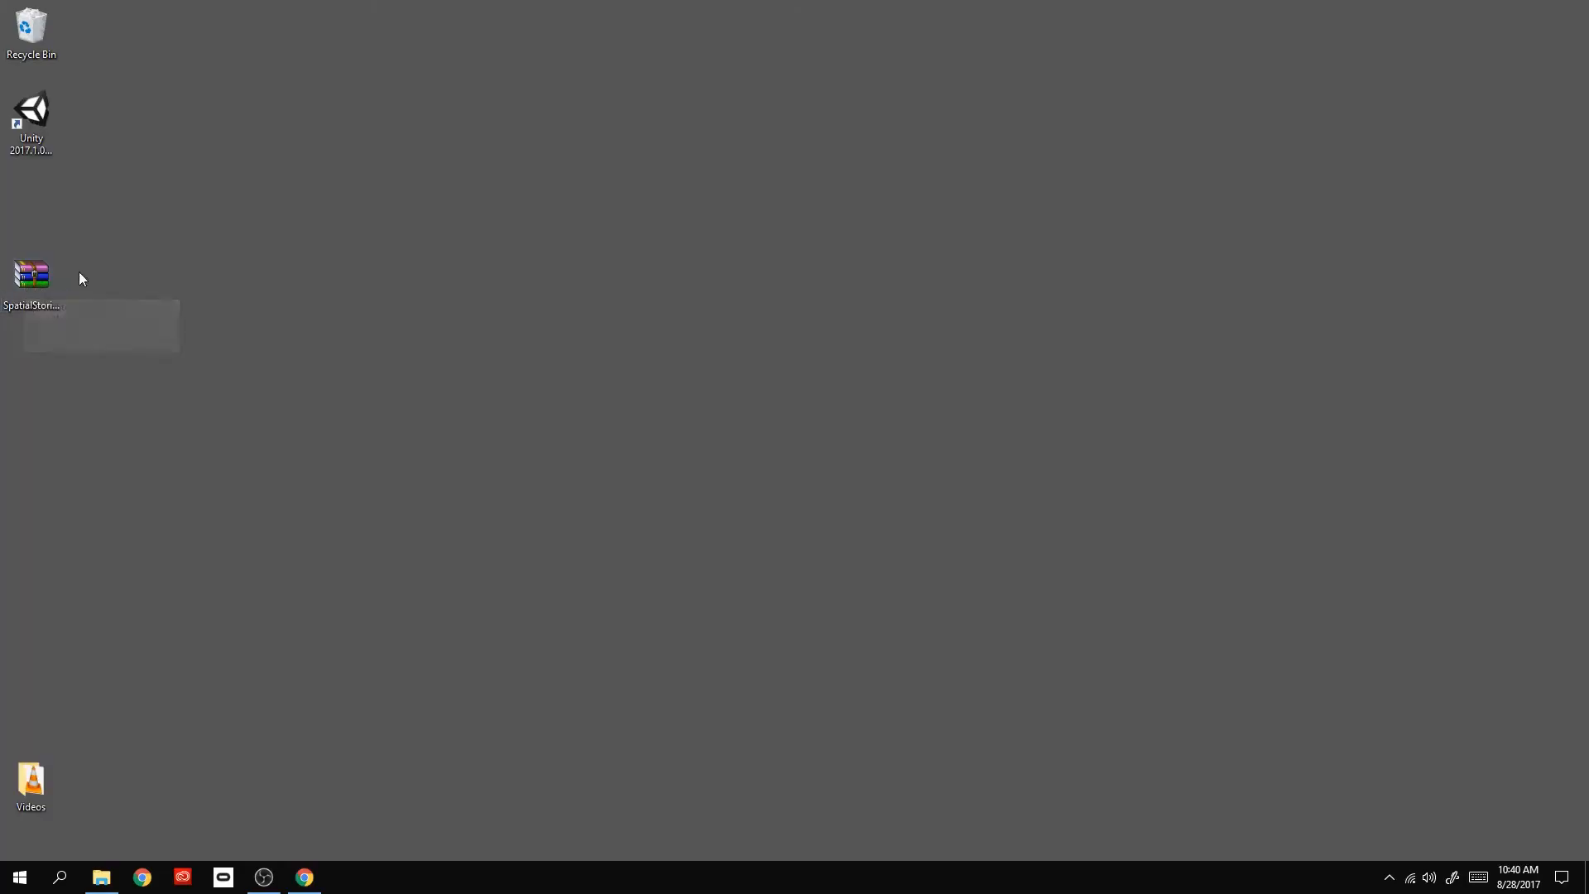
Extract the SpatialStoriesSDK zip onto the desktop with Extract Here.
right_click(30, 273)
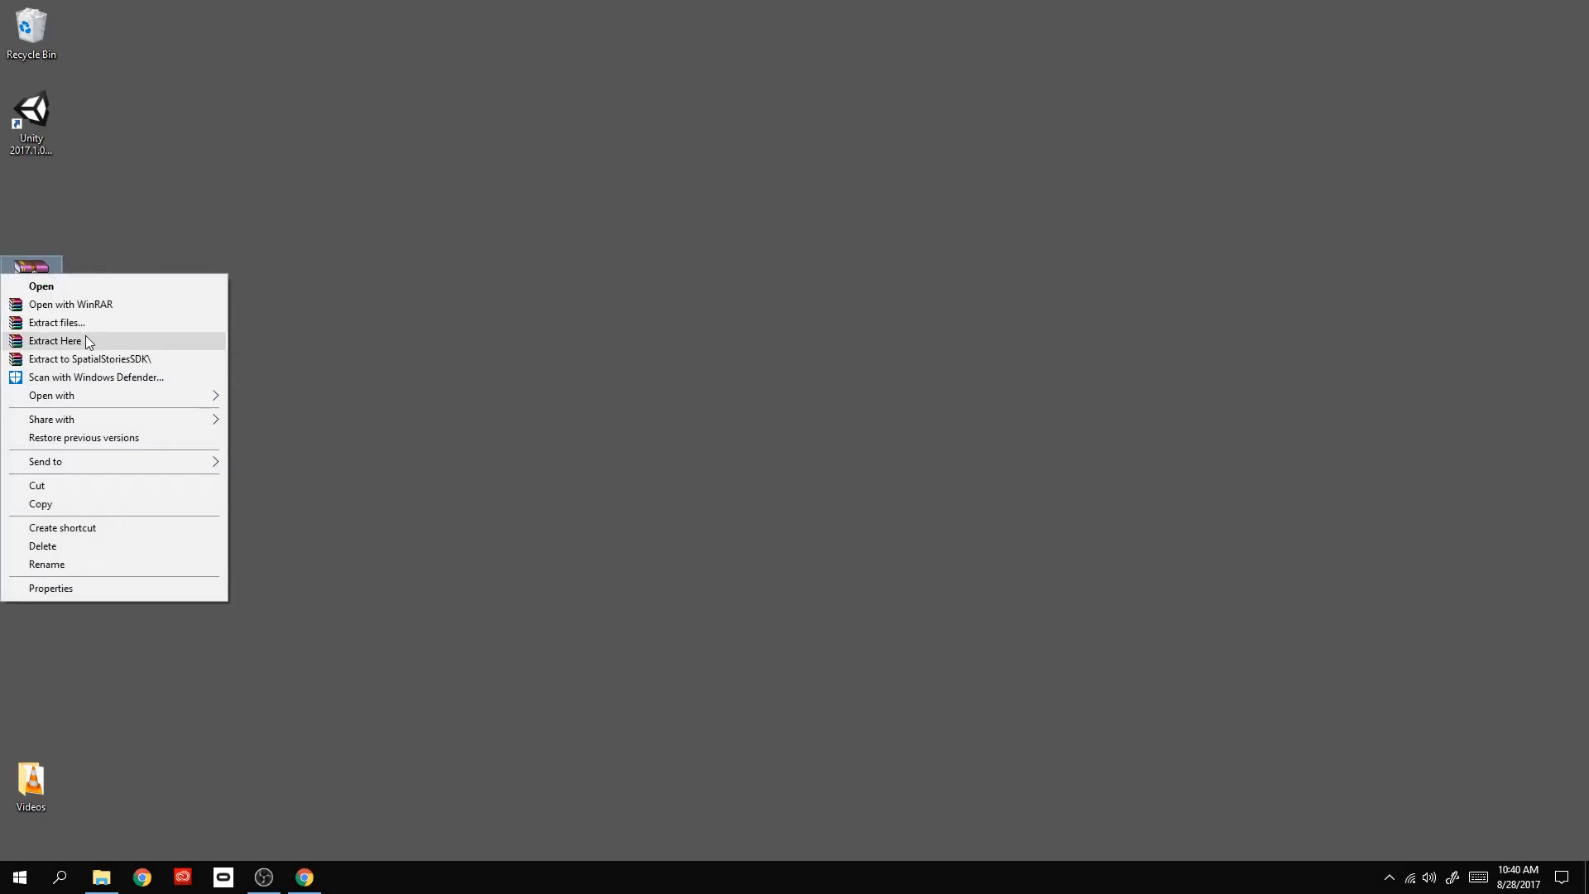
click(55, 340)
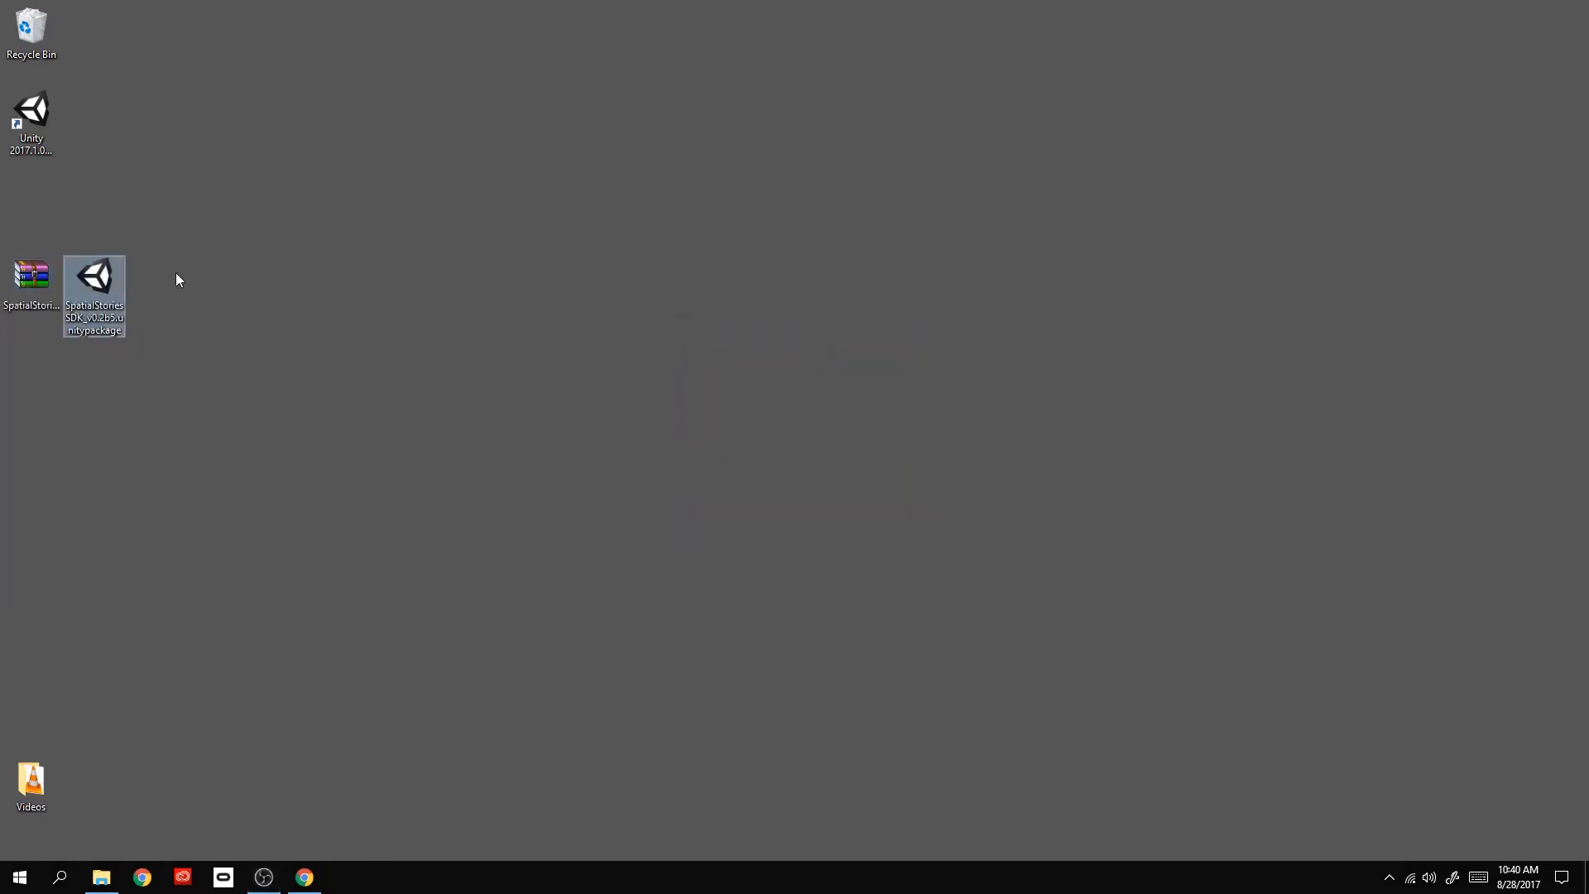
mouse_move(167, 327)
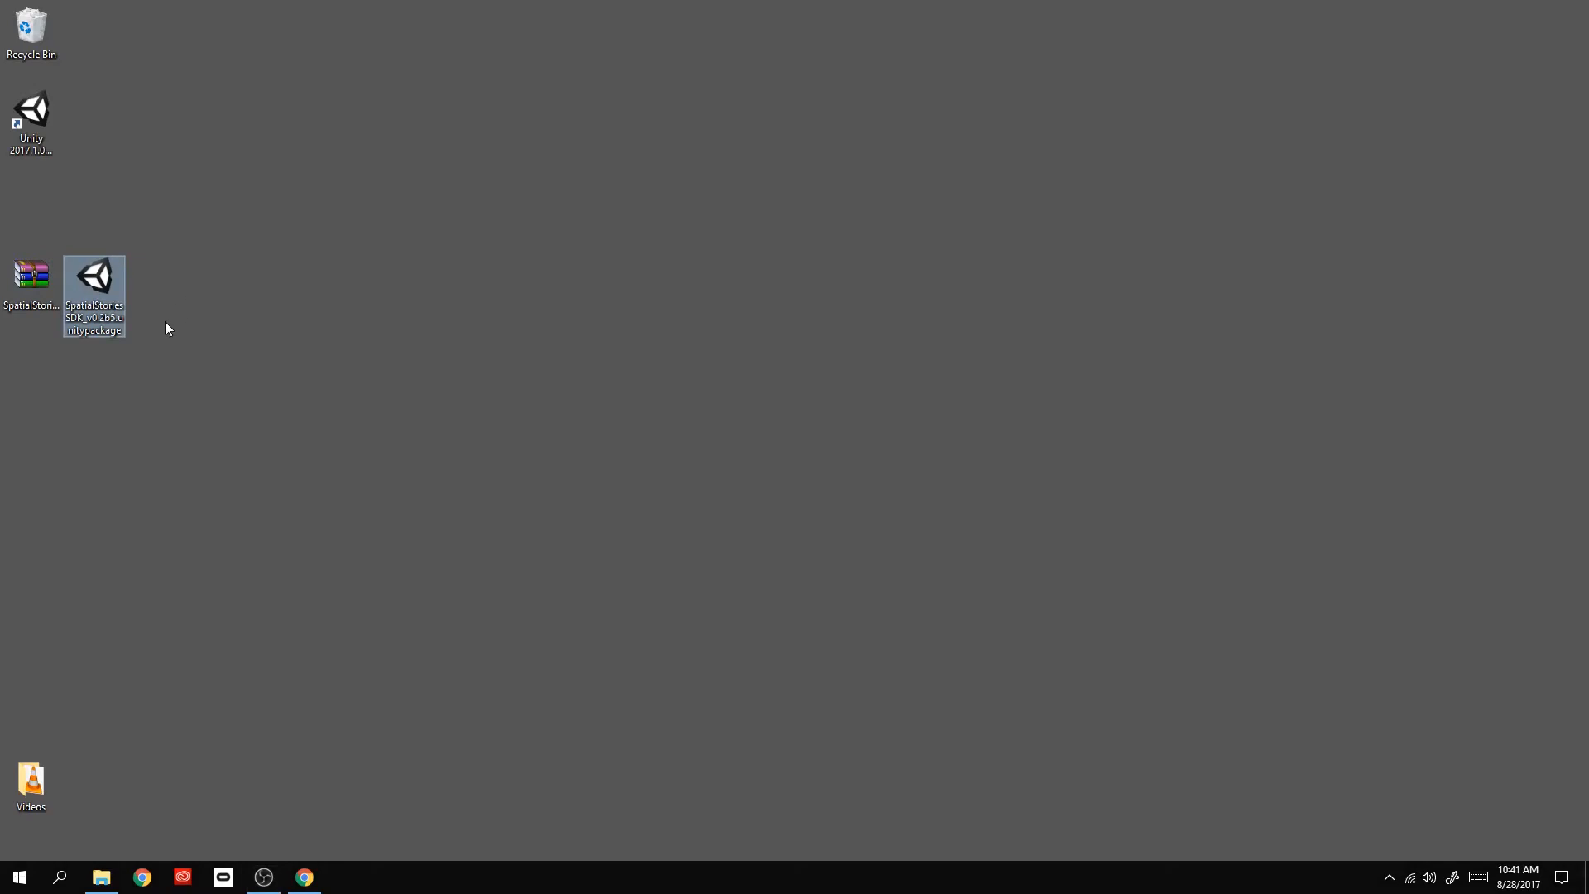
mouse_move(72, 131)
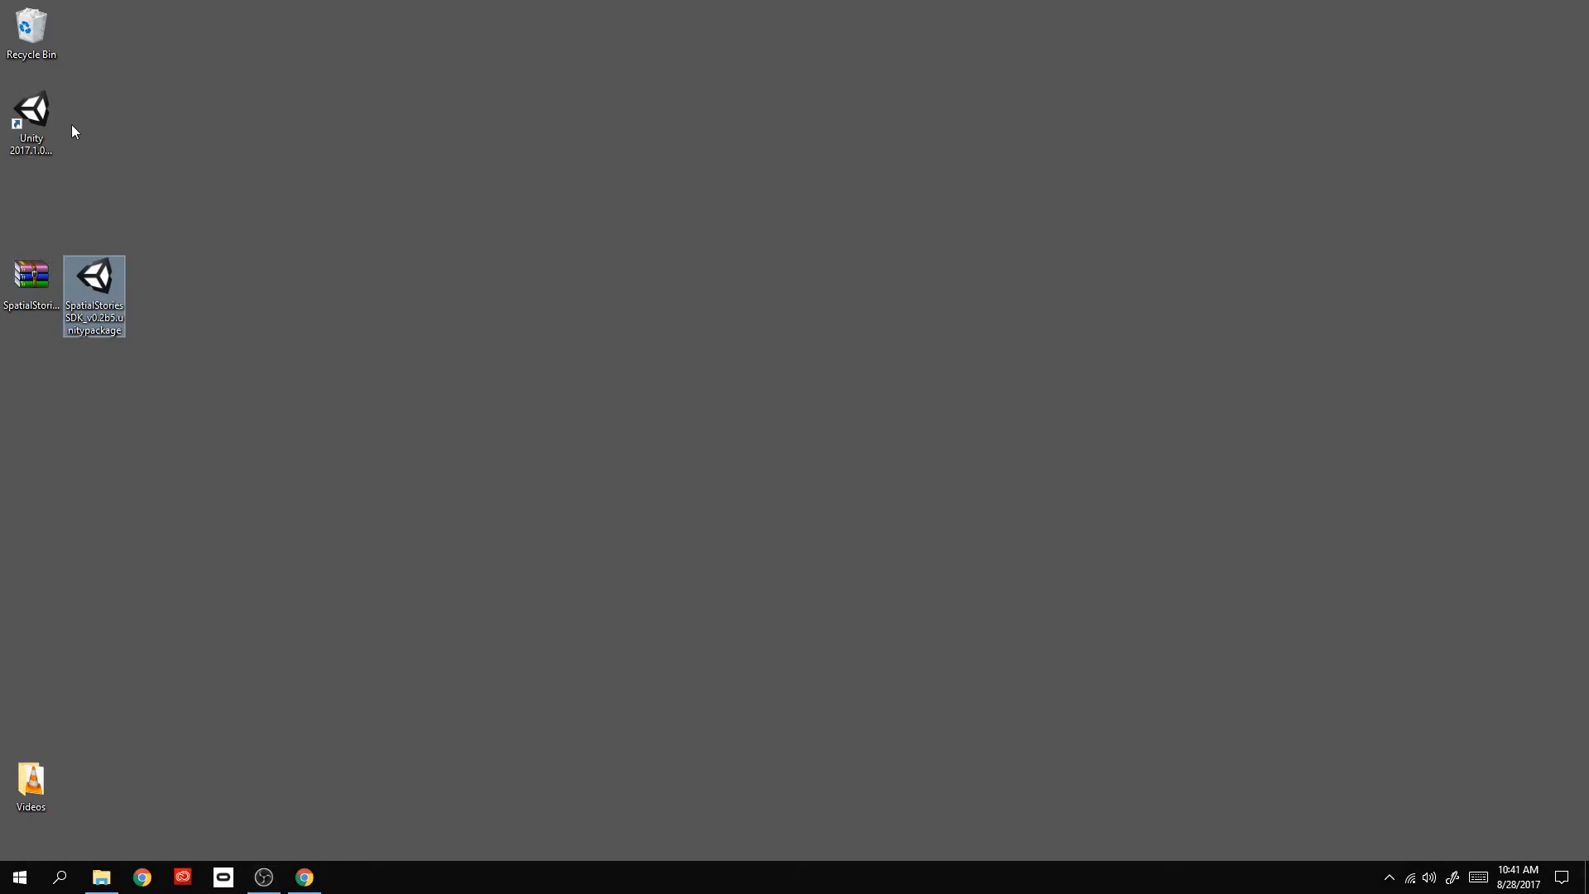
mouse_move(41, 109)
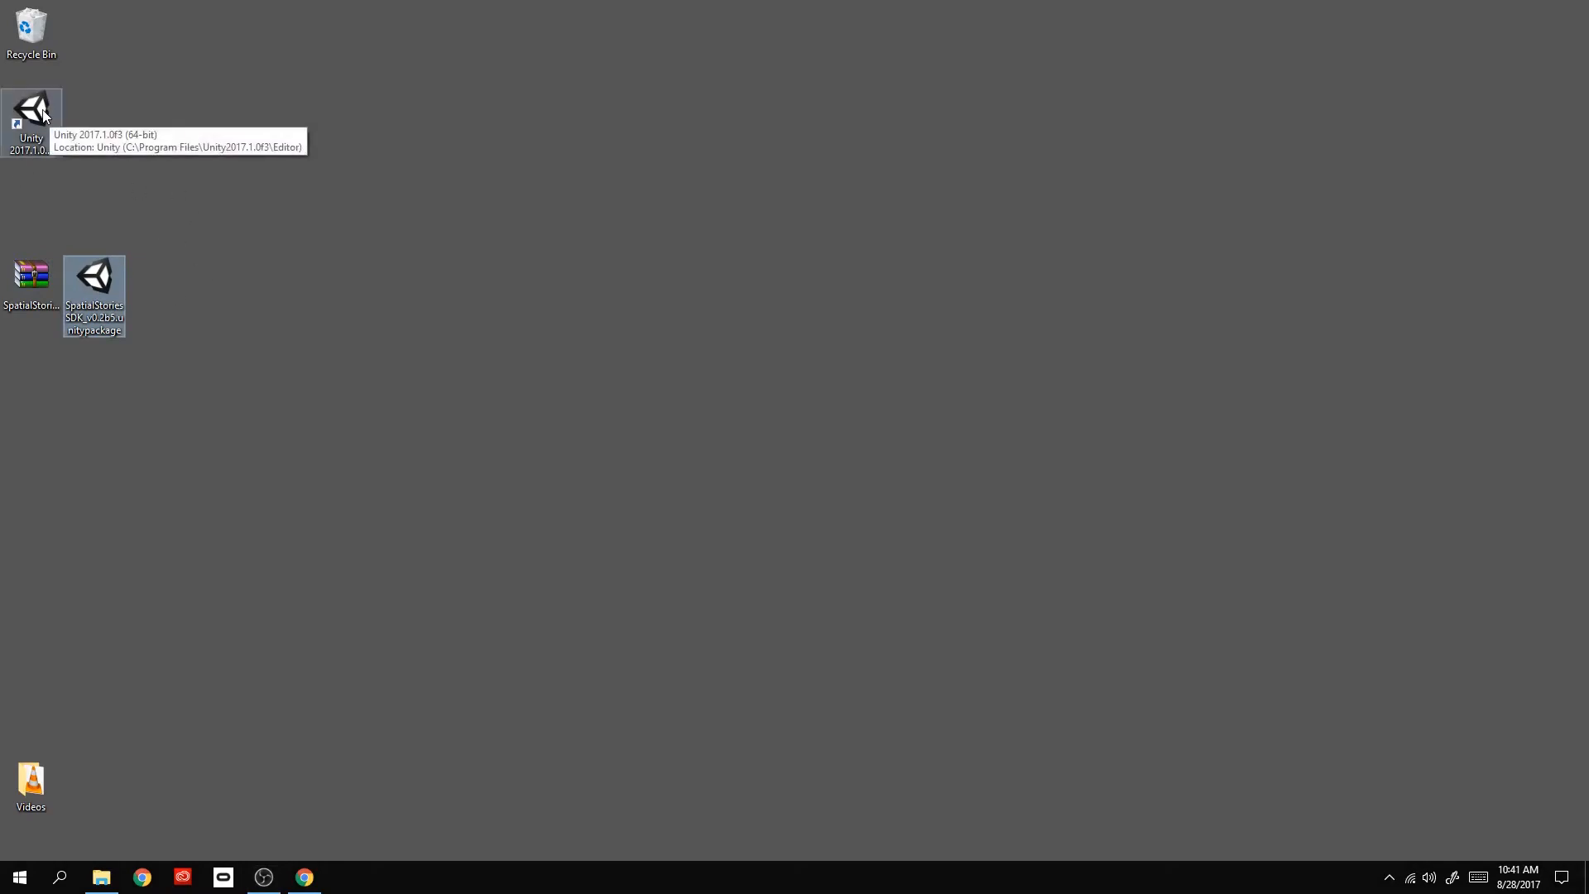
Launch Unity 2017.1 from the desktop shortcut and create a new project.
double_click(32, 109)
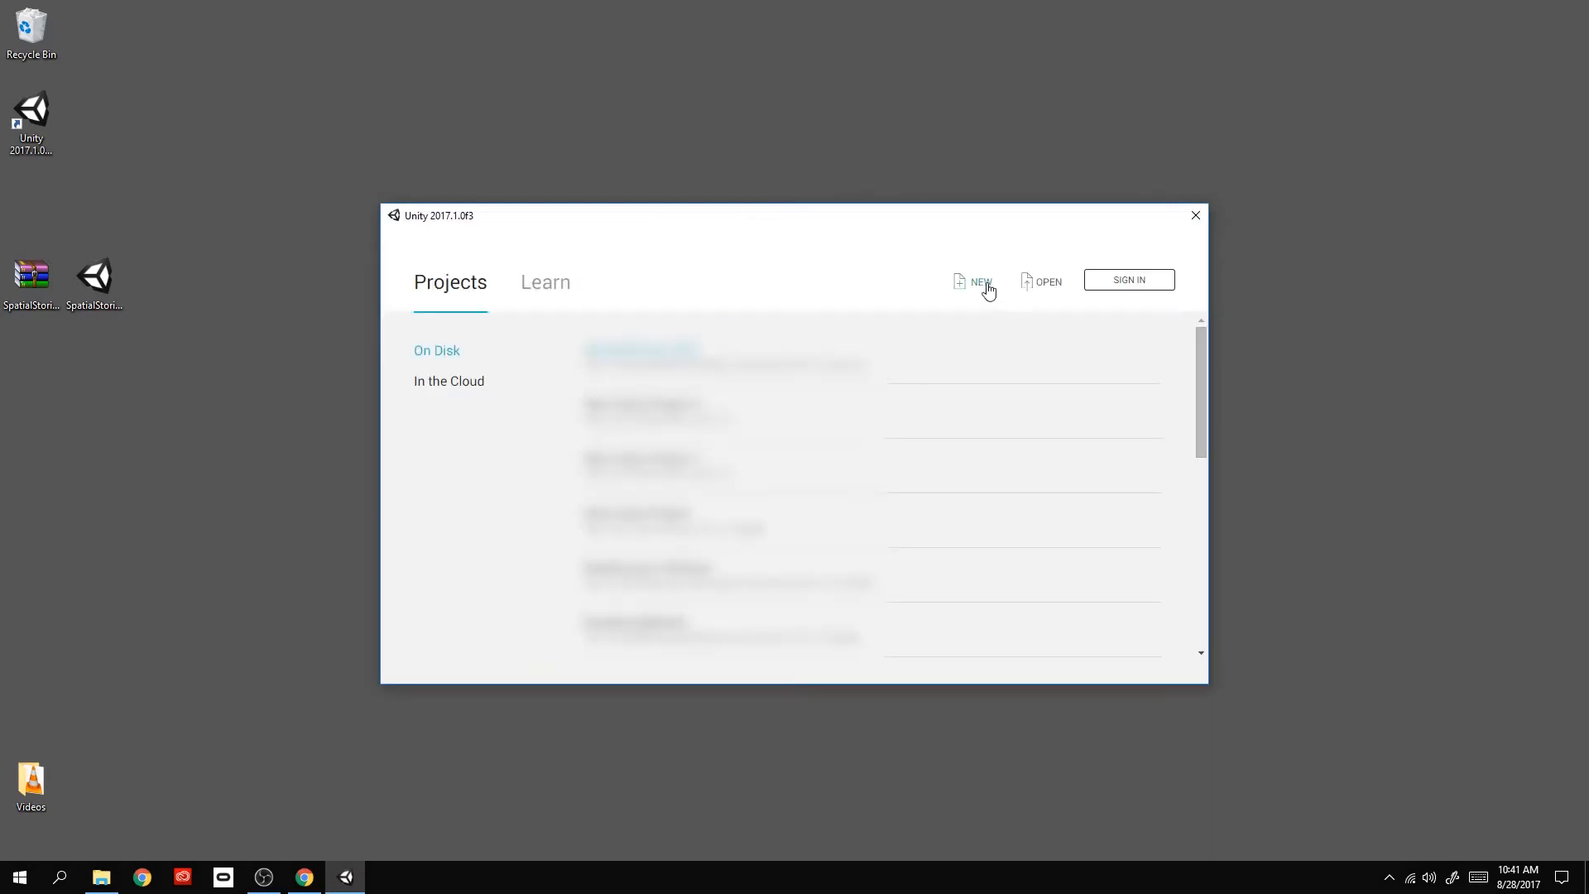
click(1195, 215)
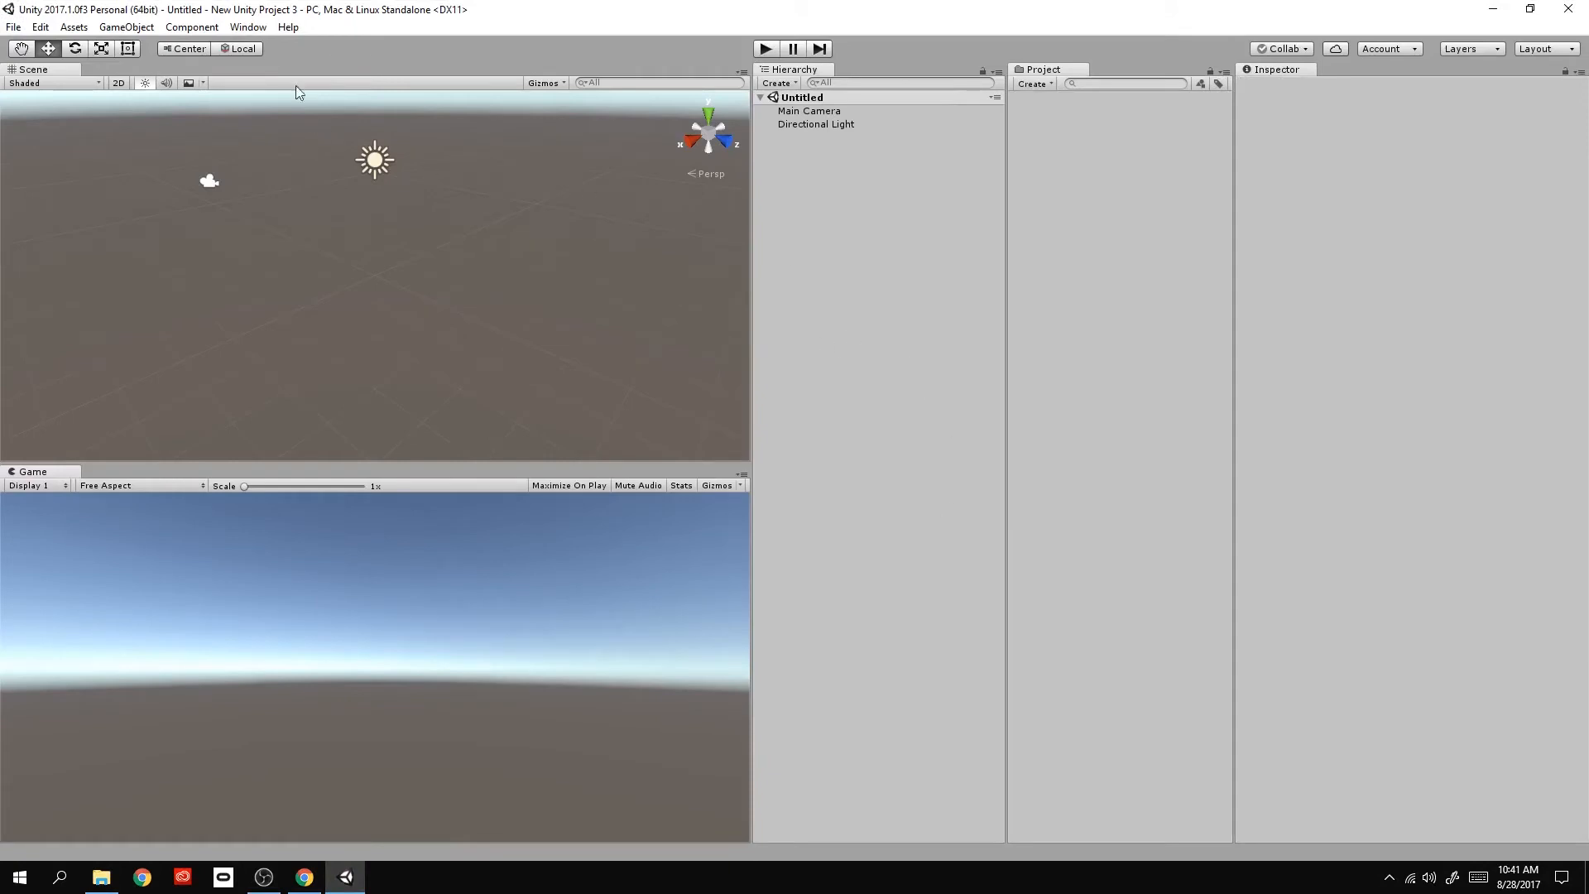
Import the custom package SpatialStoriesSDK_v0.2b5.unitypackage from the Desktop.
click(72, 27)
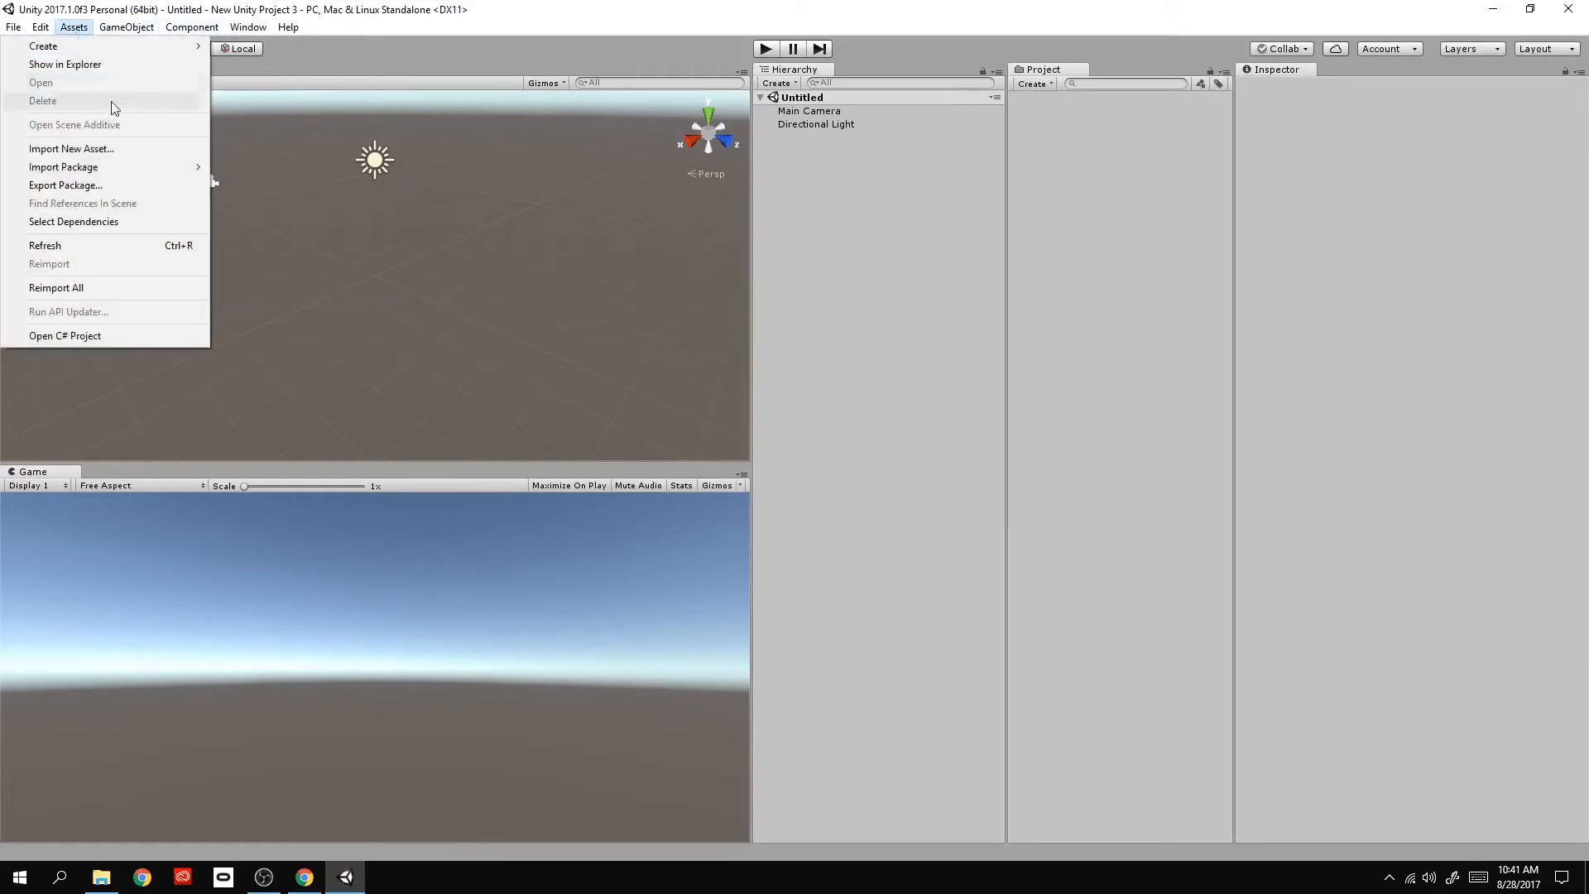
mouse_move(63, 166)
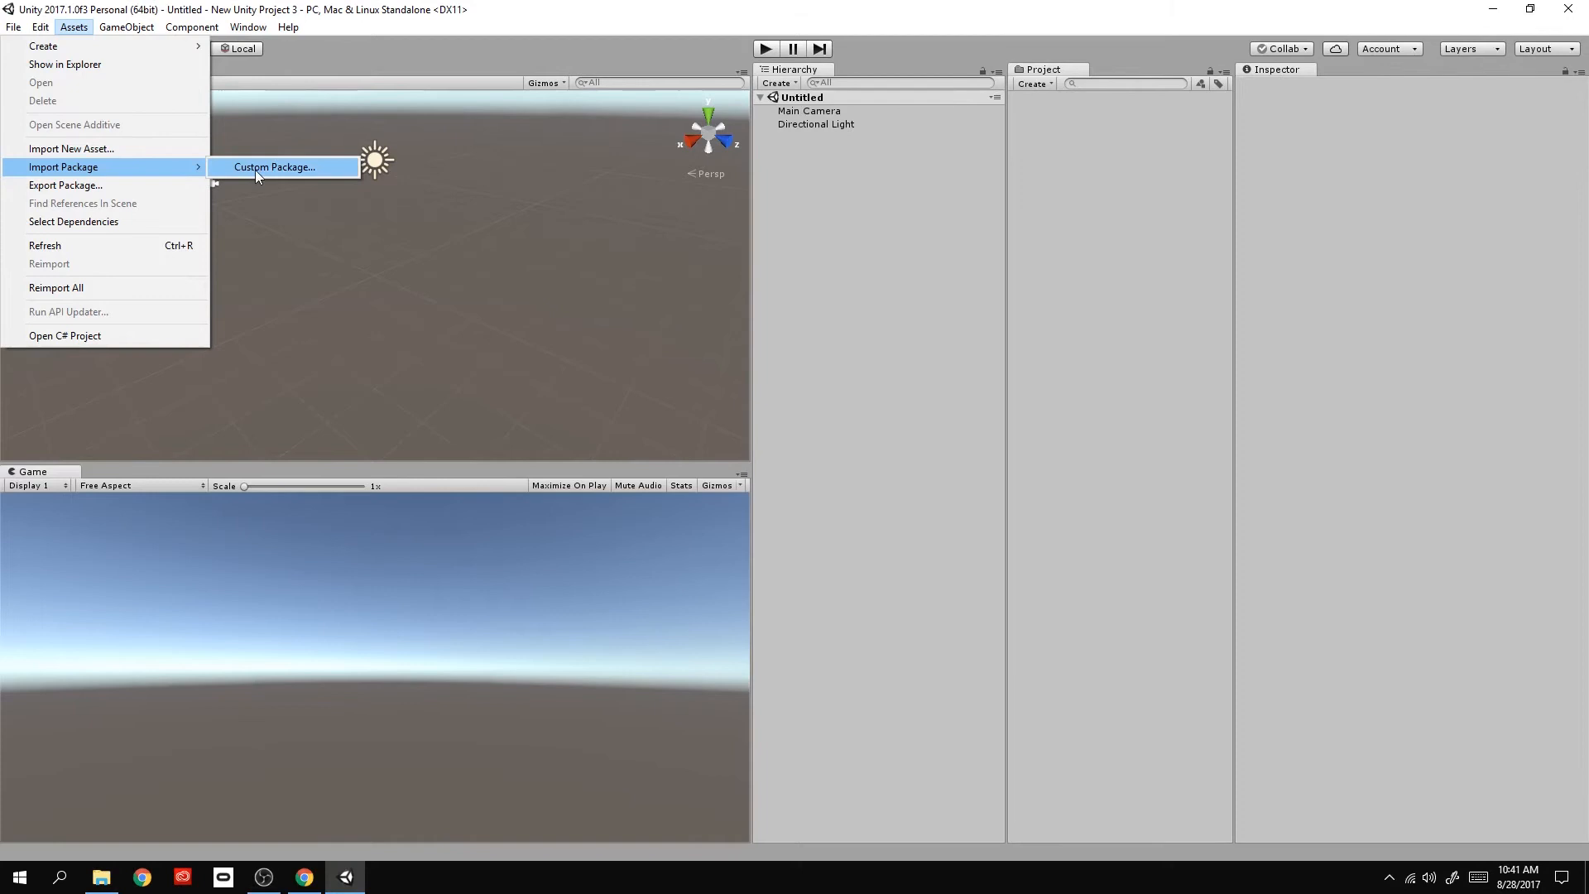
click(271, 166)
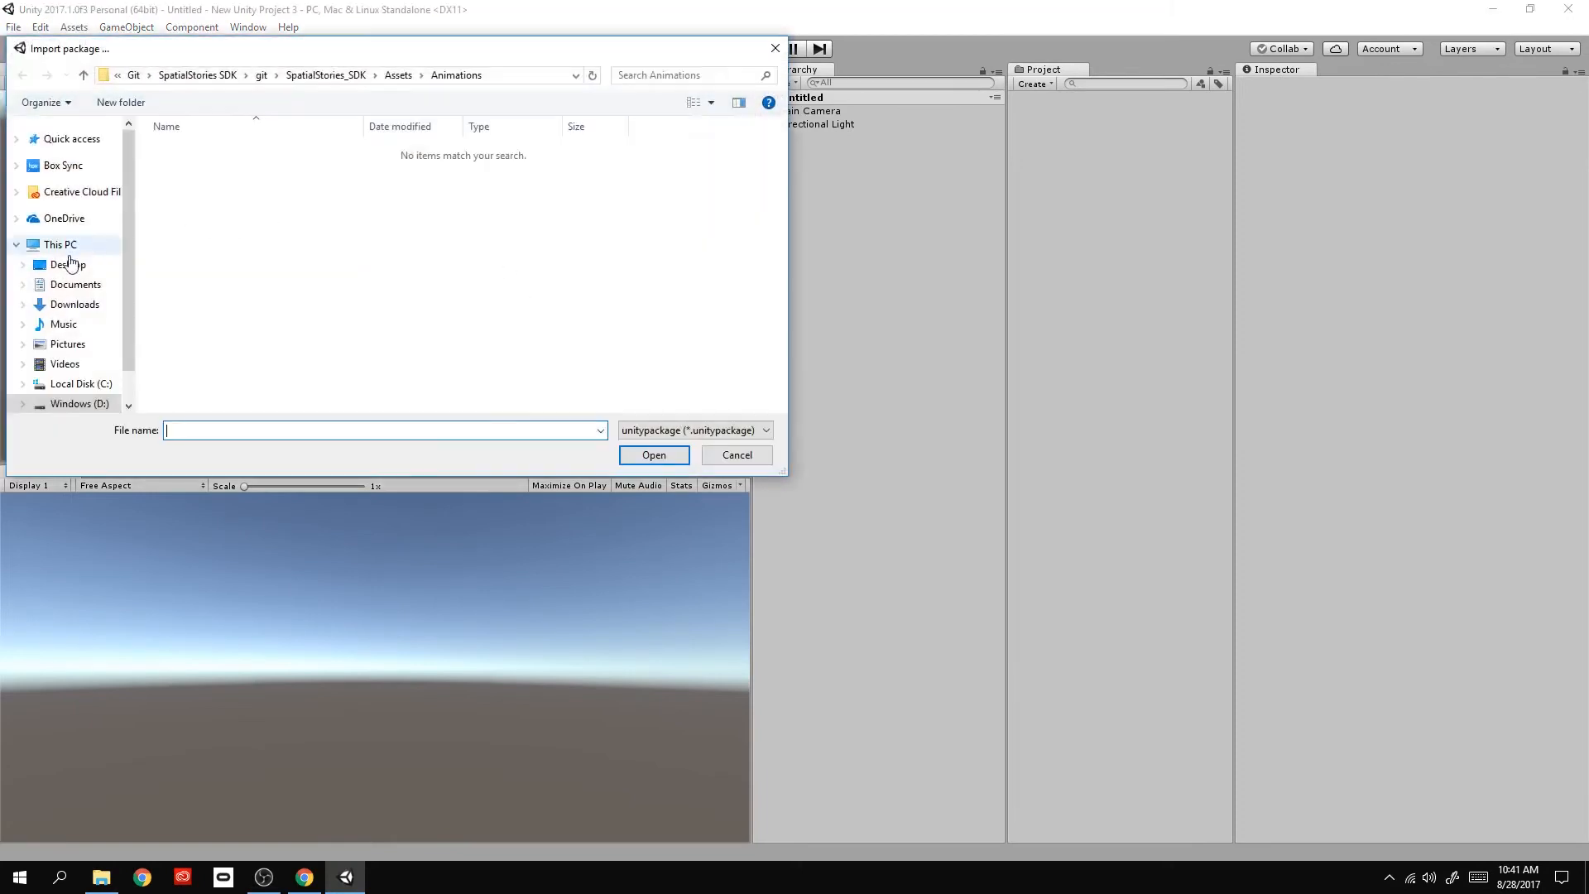
click(68, 265)
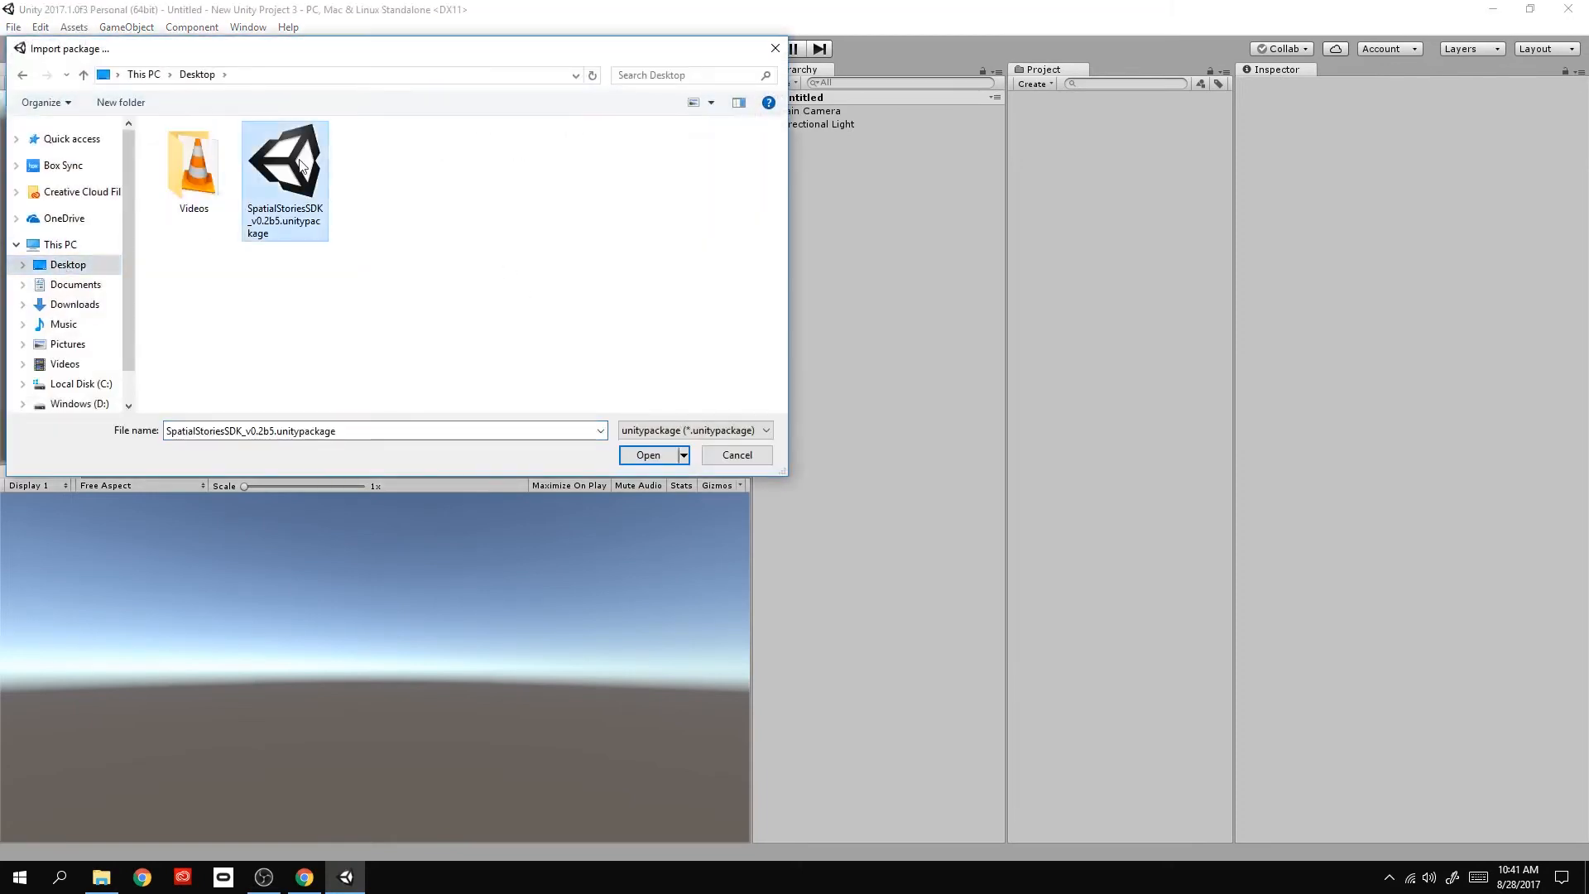
click(646, 454)
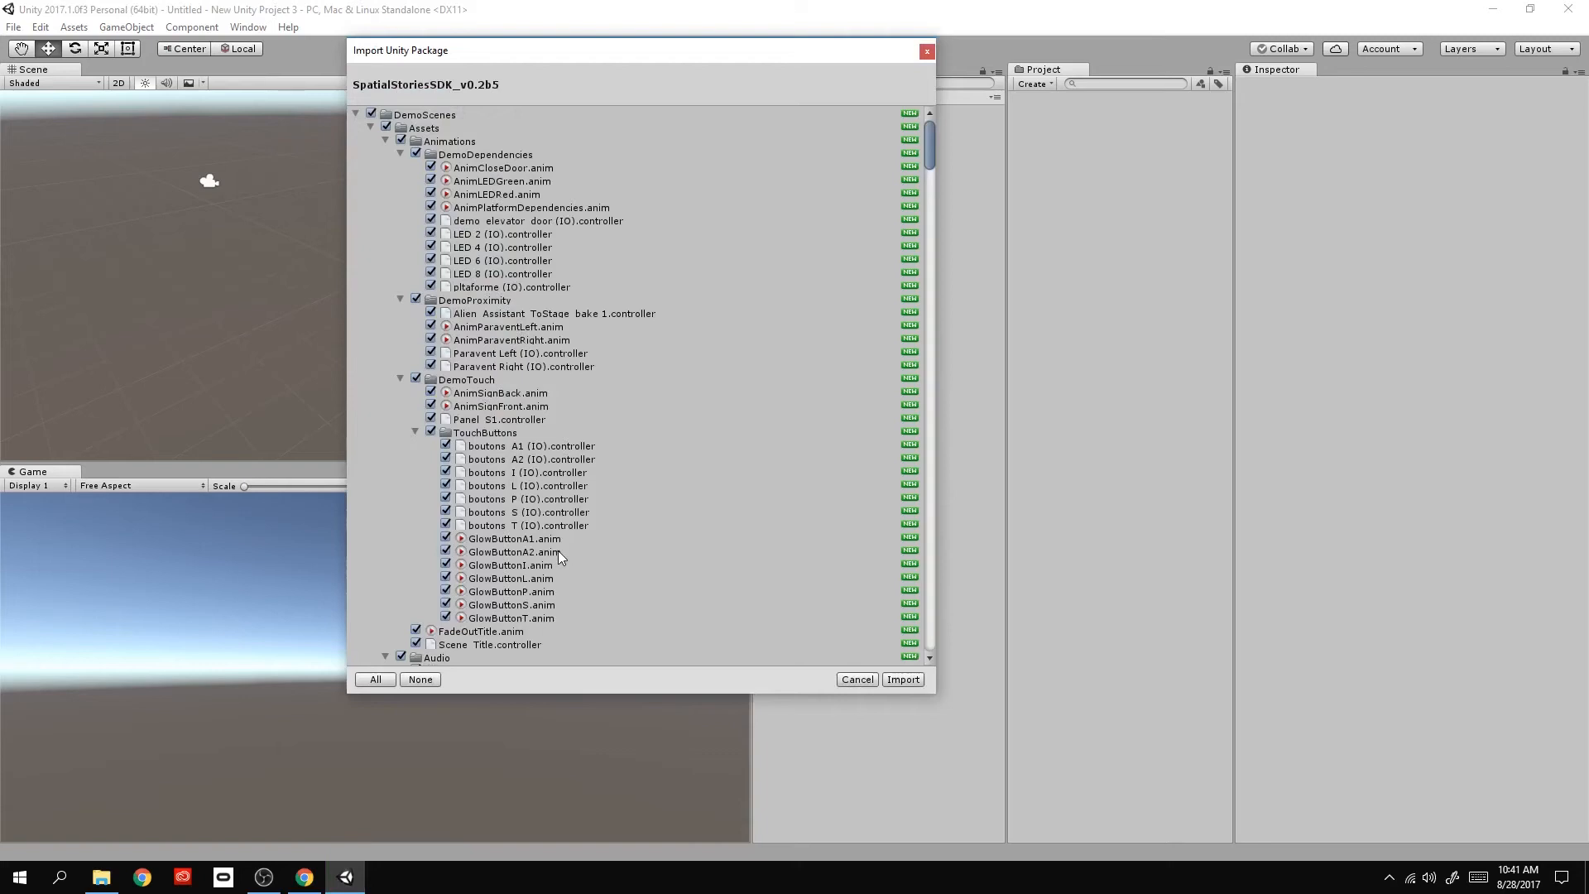
mouse_move(922, 677)
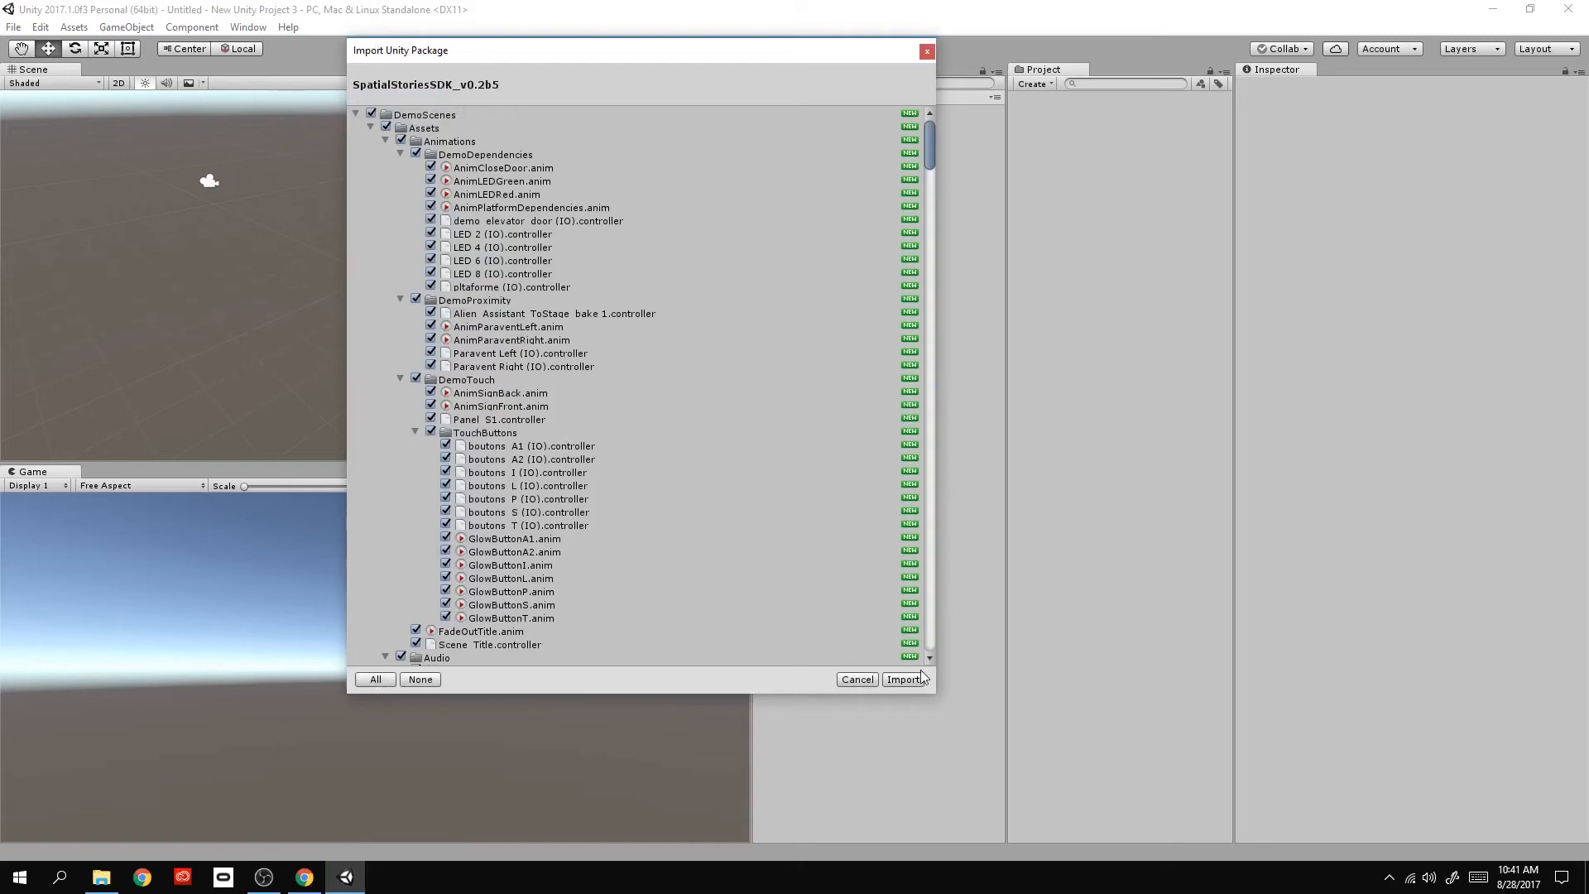
Import all SDK items, adding DemoScenes, OVR and SpatialStories_Core folders.
click(903, 679)
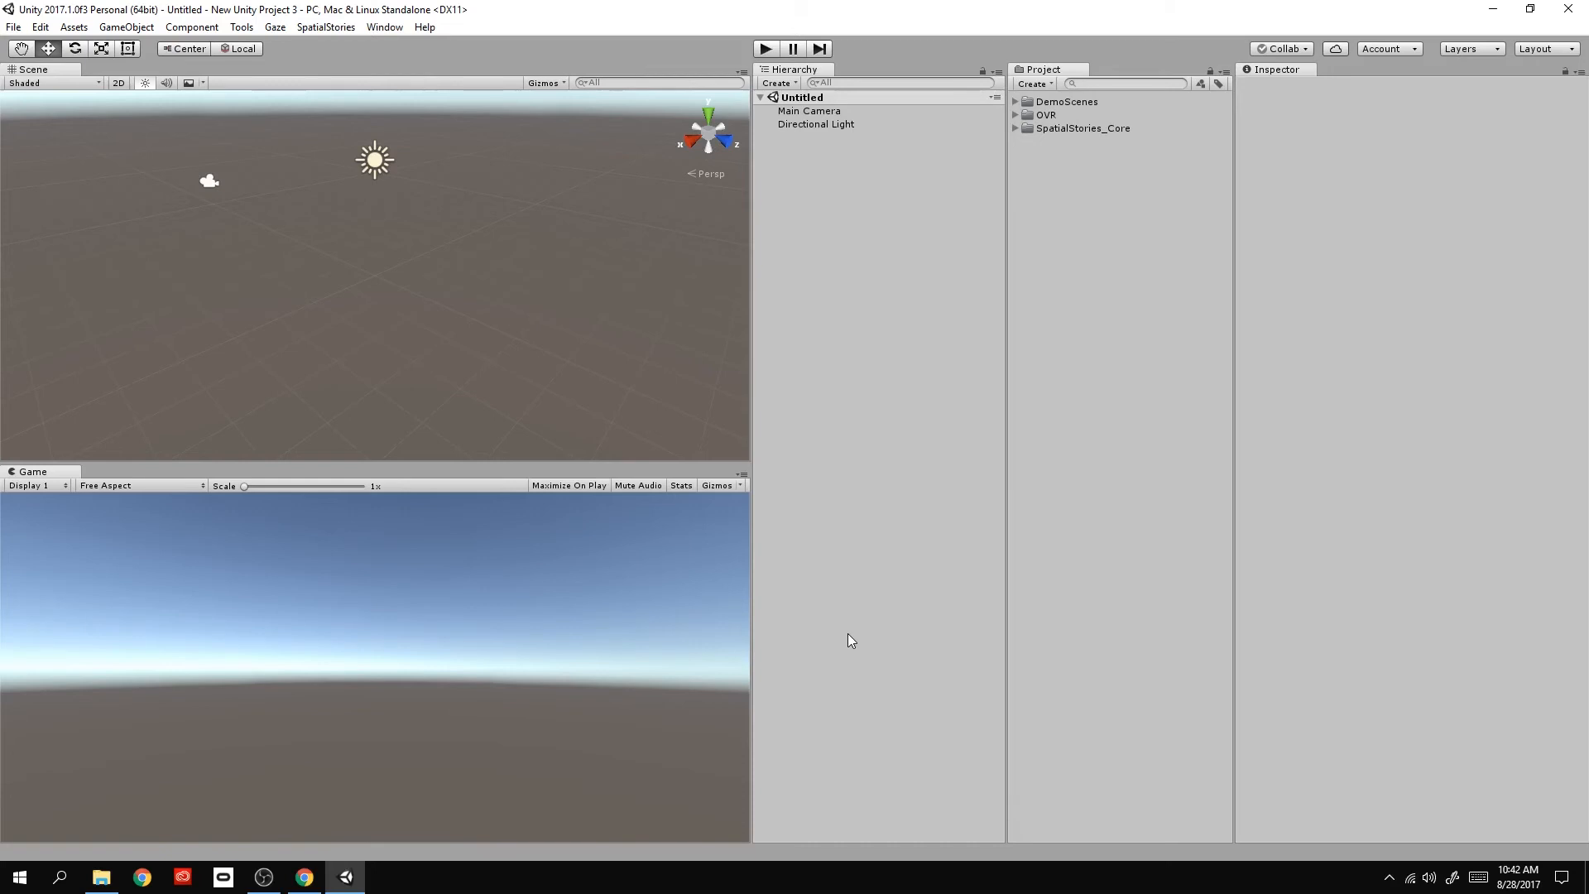
mouse_move(811, 113)
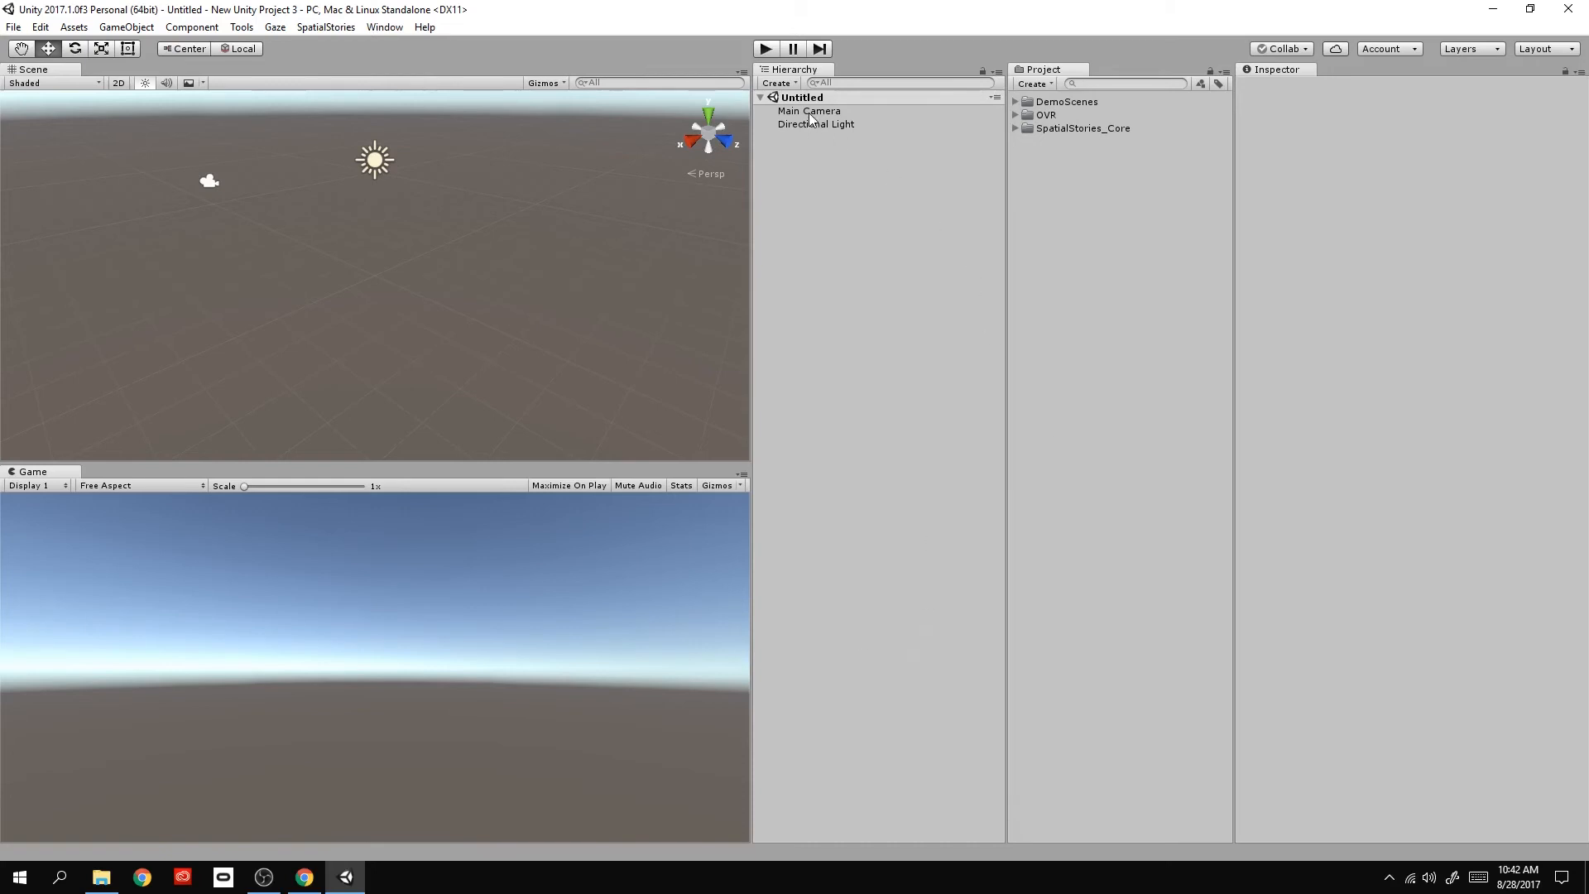
Convert Main Camera into an interactive camera and auto-solve the missing inputs.
right_click(807, 110)
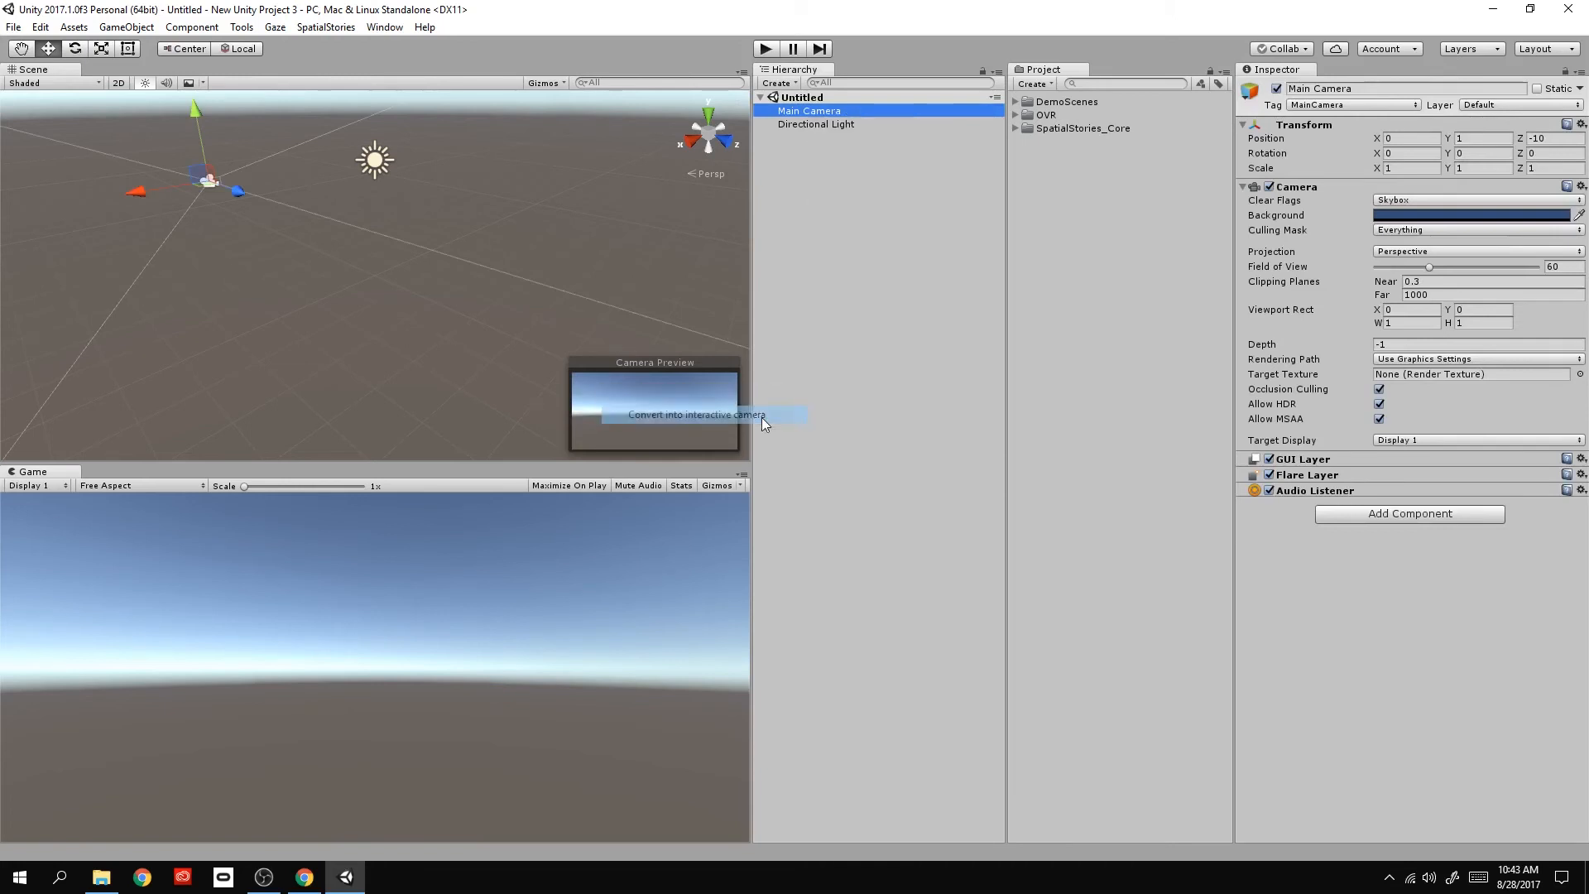
click(695, 414)
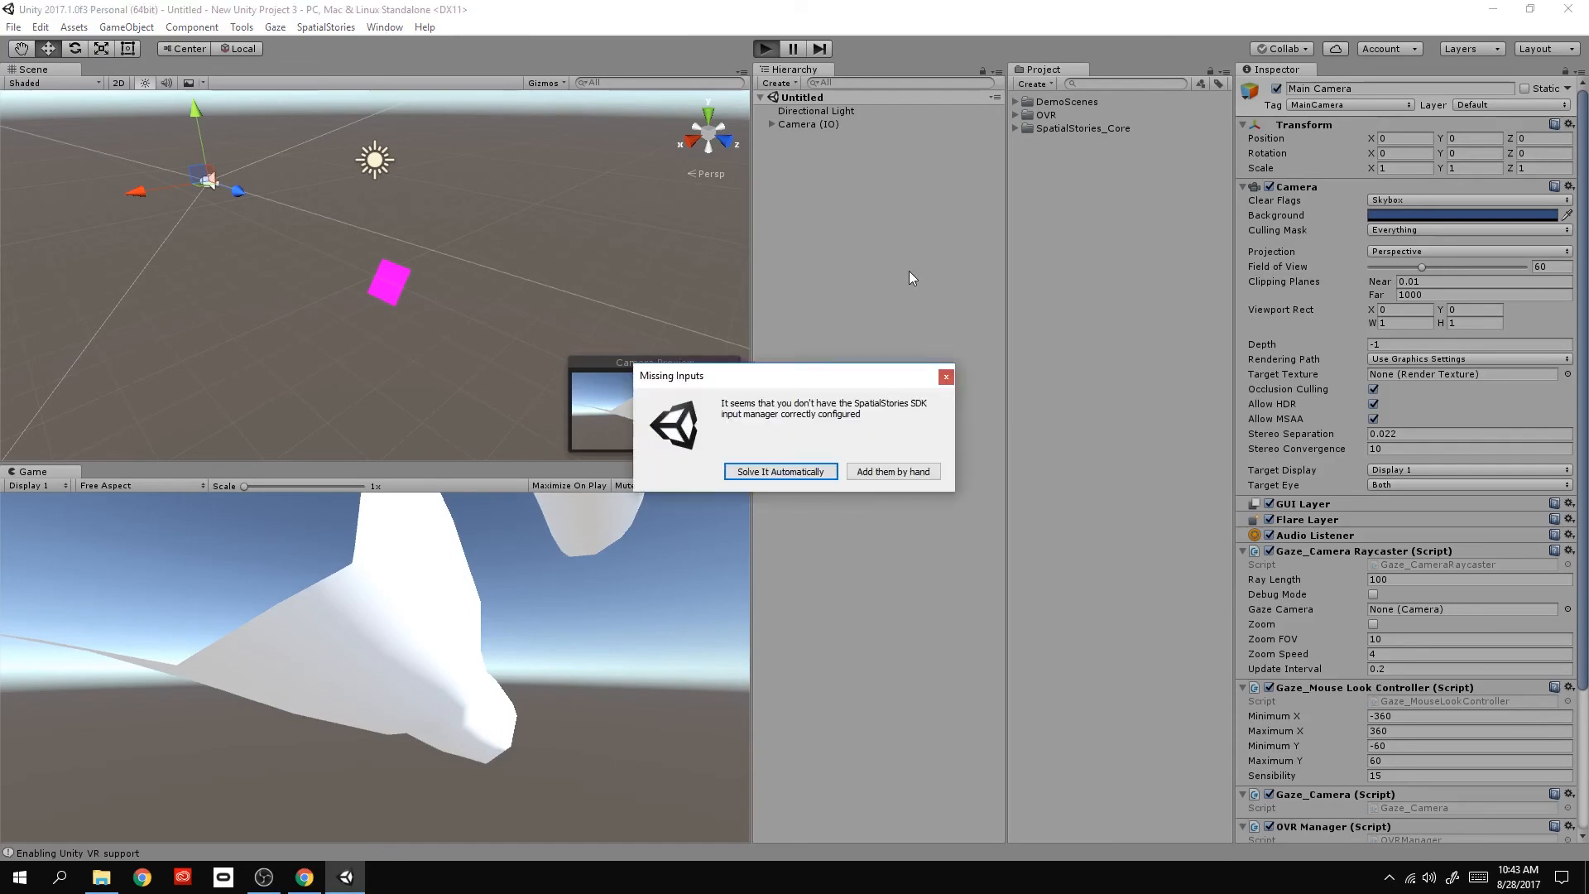
click(780, 471)
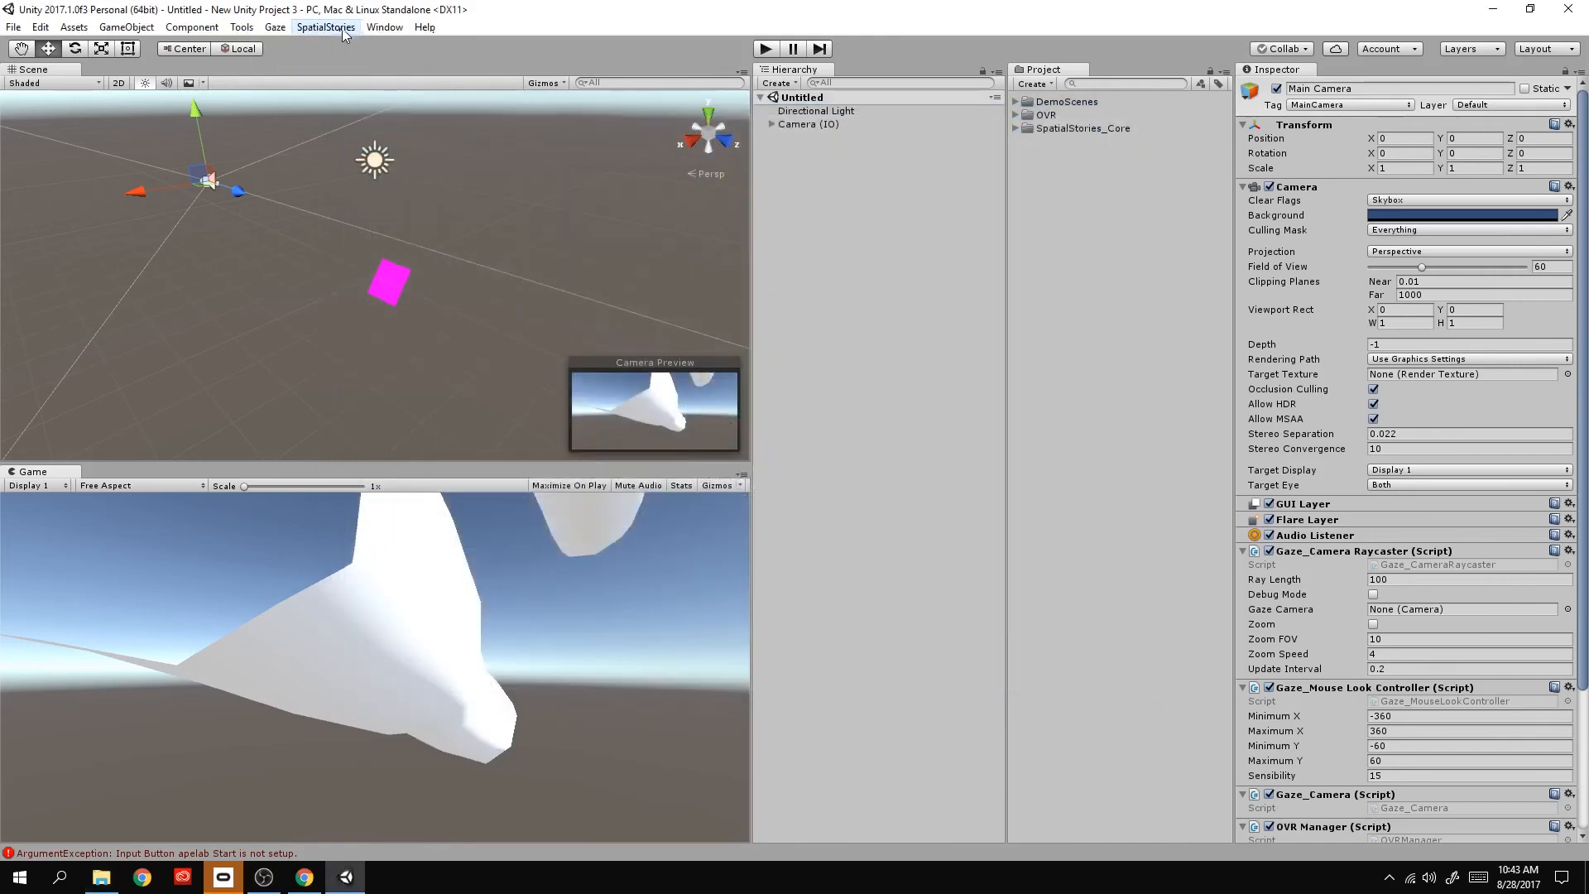
click(805, 233)
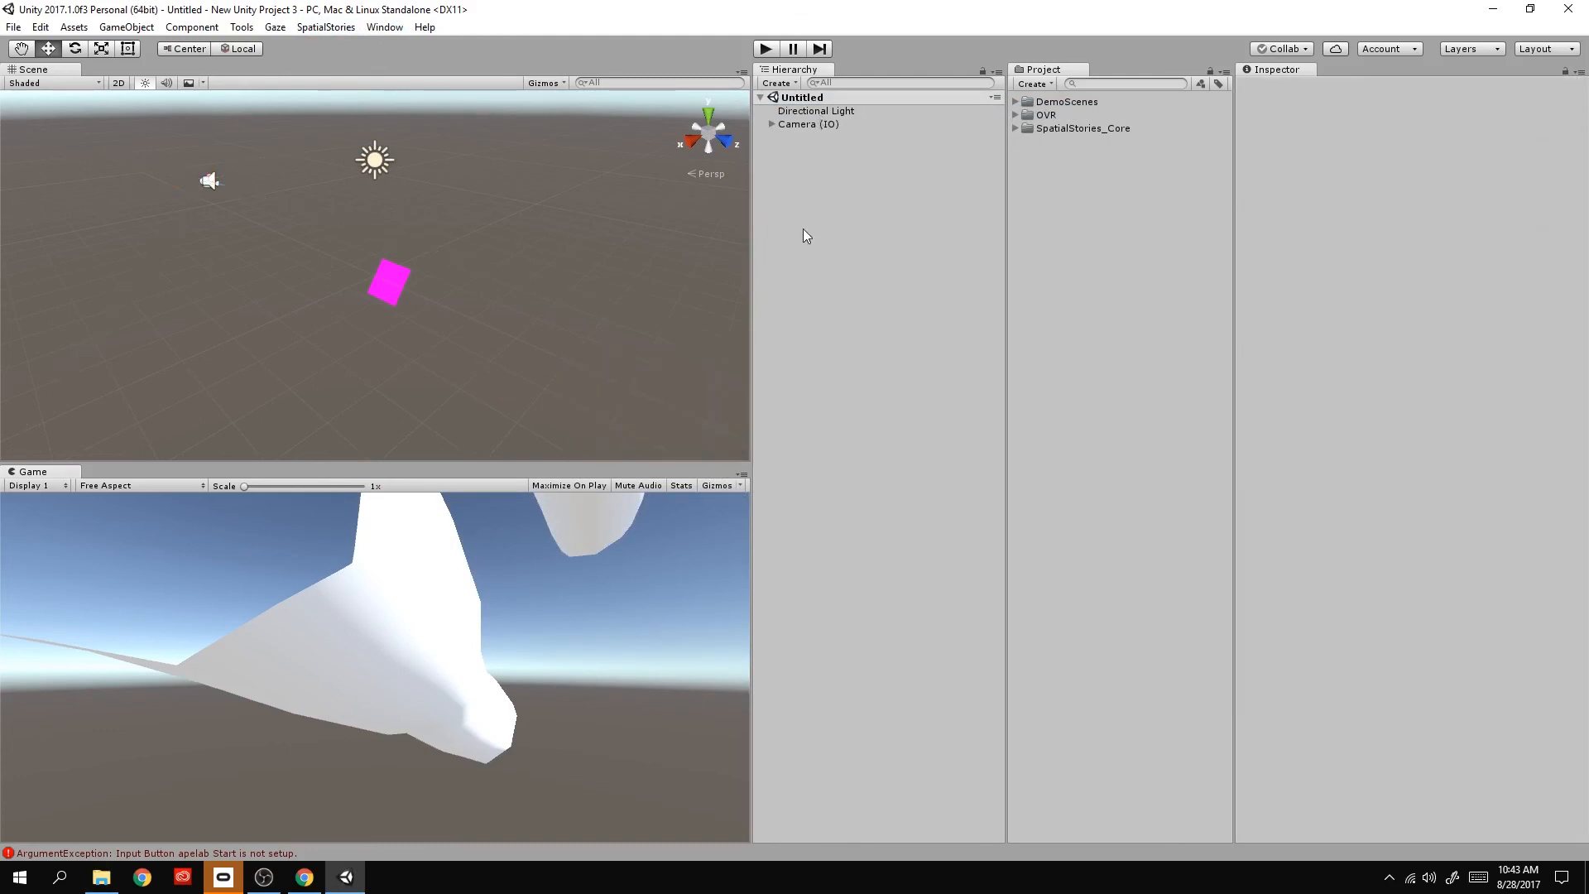